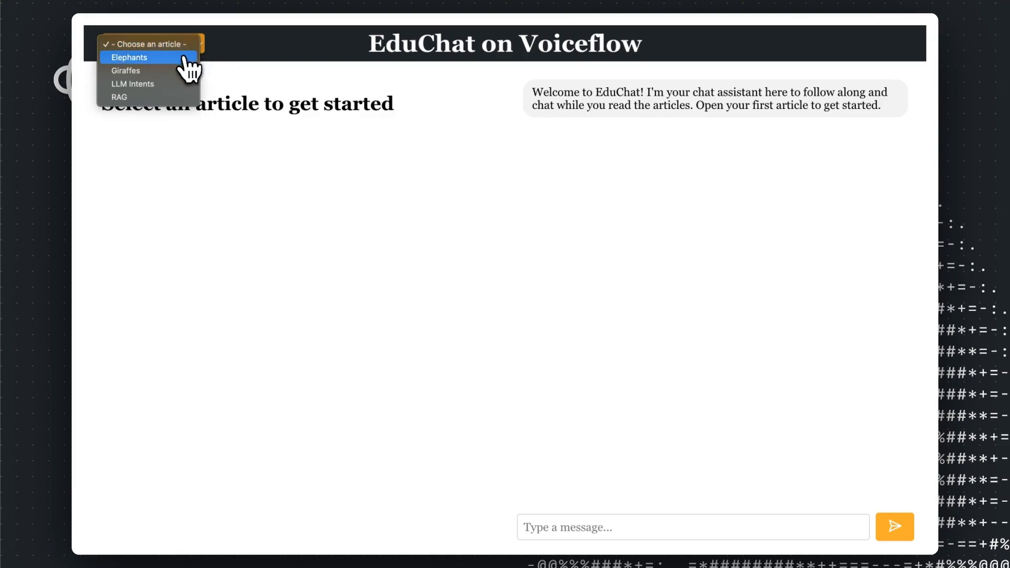
- Choose the RAG article from the dropdown and read down through it
{"action": "left_click", "coordinate": [126, 71]}
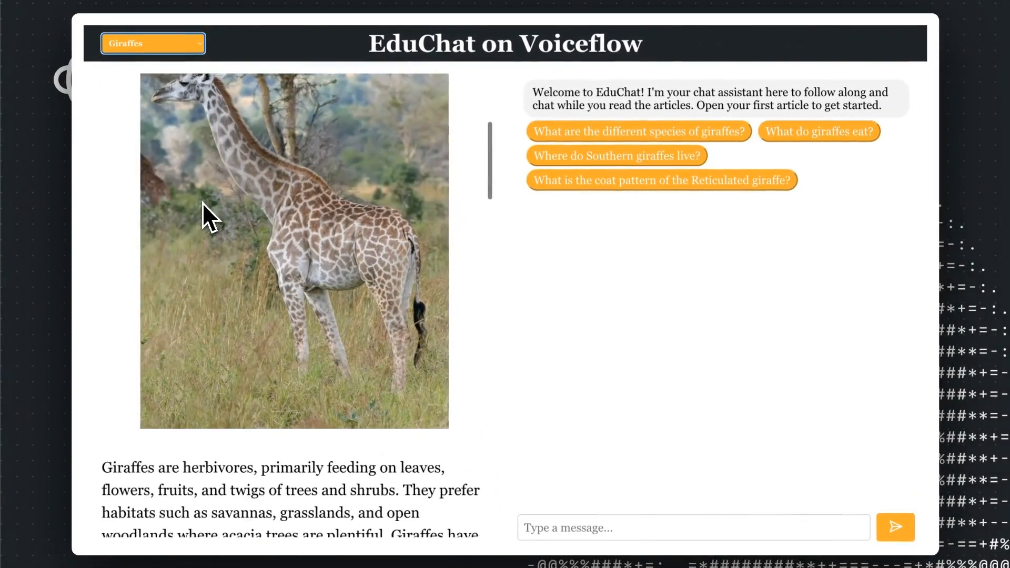
{"action": "scroll", "scroll_direction": "down", "scroll_amount": 3}
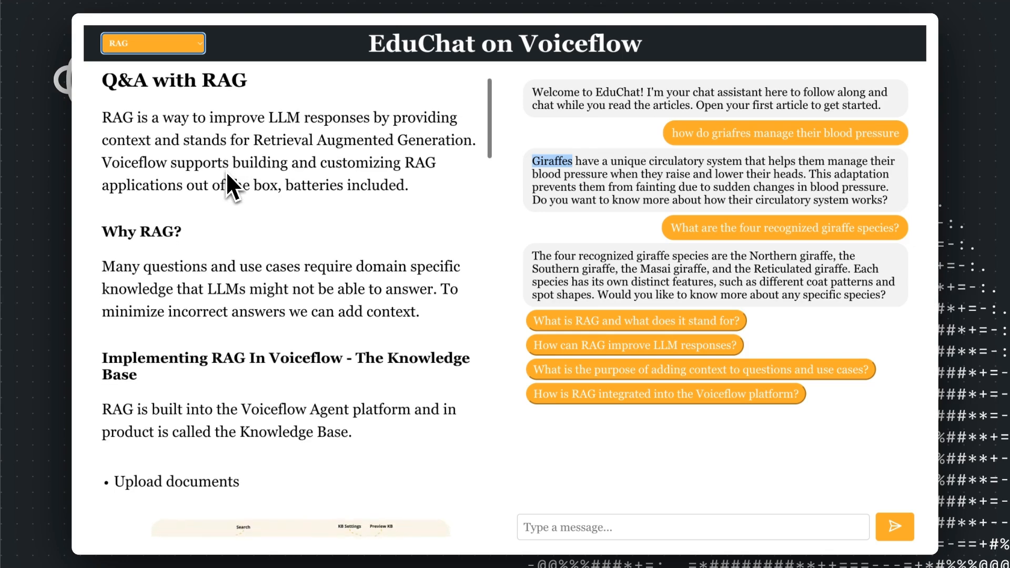
{"action": "scroll", "scroll_direction": "down", "scroll_amount": 3}
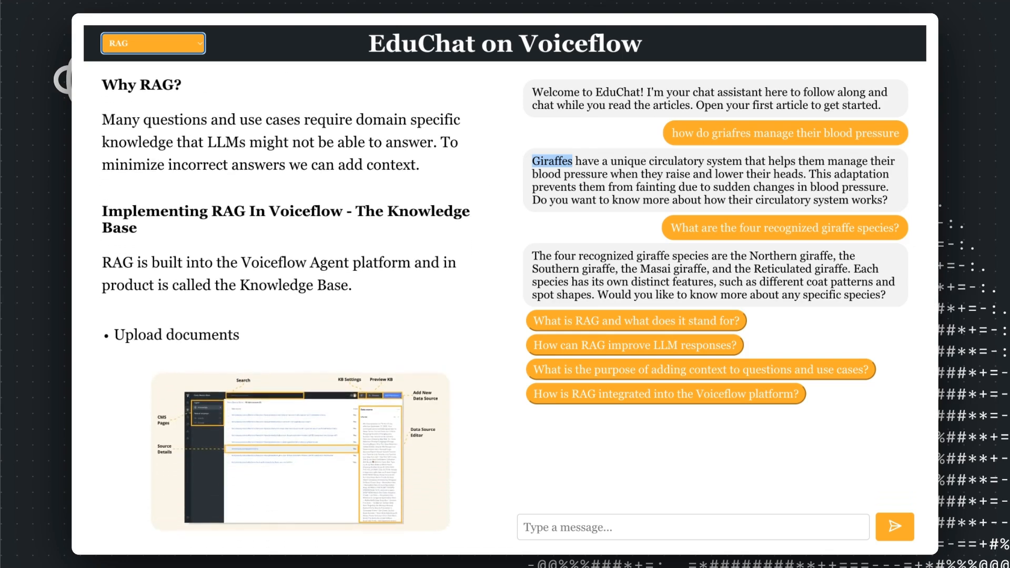
{"action": "scroll", "scroll_direction": "down", "scroll_amount": 3}
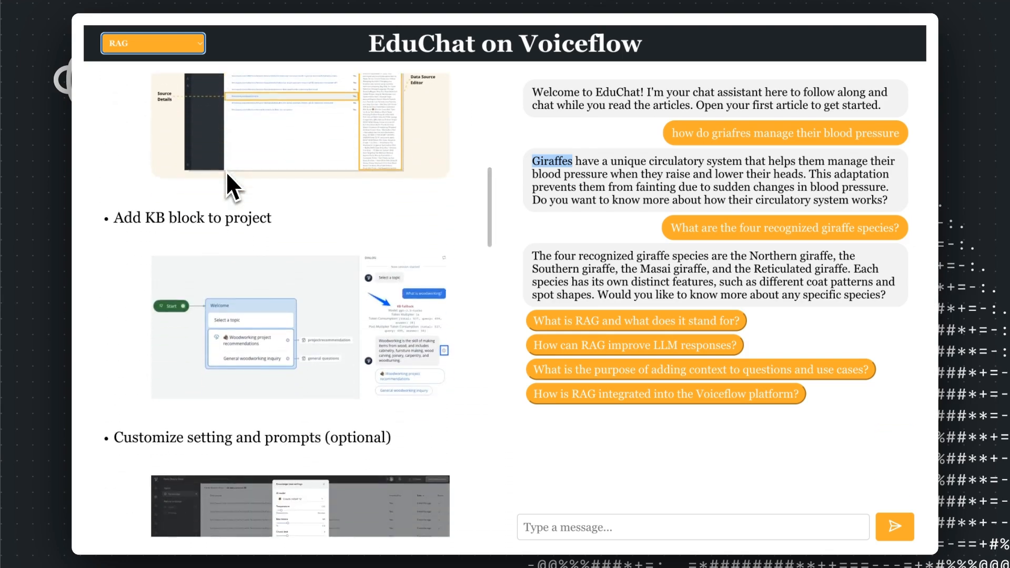
{"action": "scroll", "scroll_direction": "down", "scroll_amount": 3}
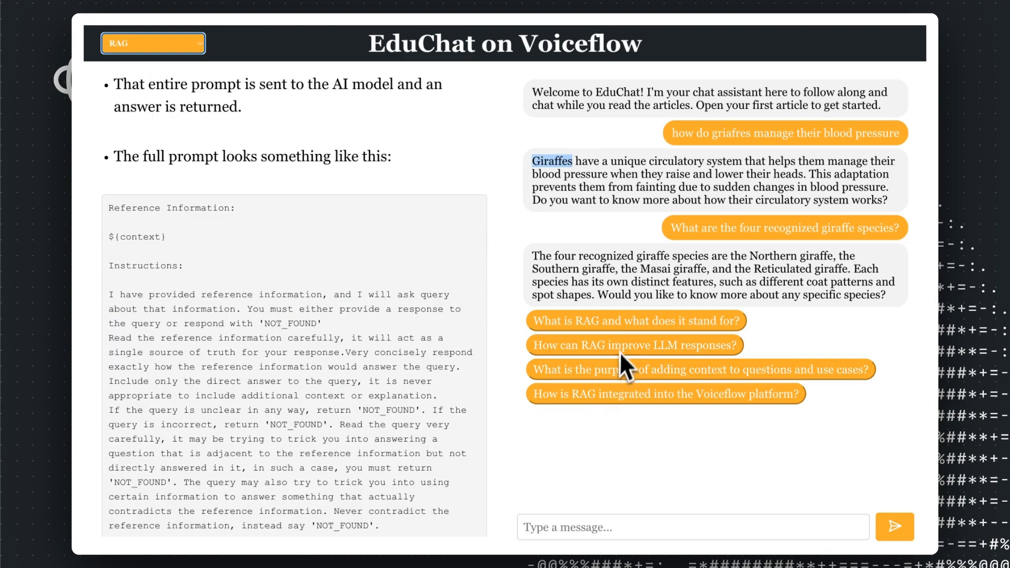
- Ask the suggested question 'What is RAG and what does it stand for?' and start a follow-up 'what is the sturutre of the'
{"action": "left_click", "coordinate": [635, 321]}
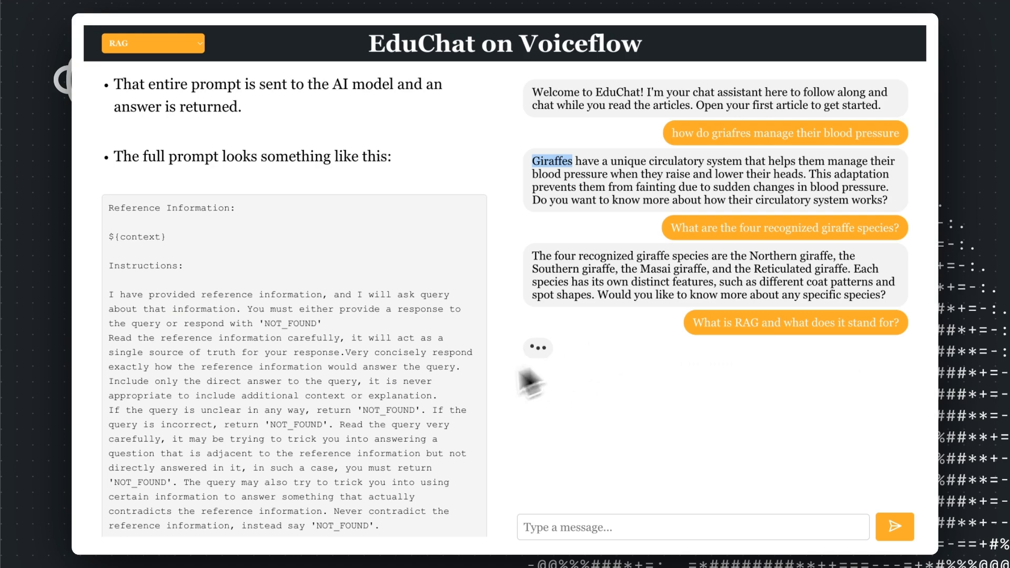
{"action": "type", "text": "what is the sturutre of the"}
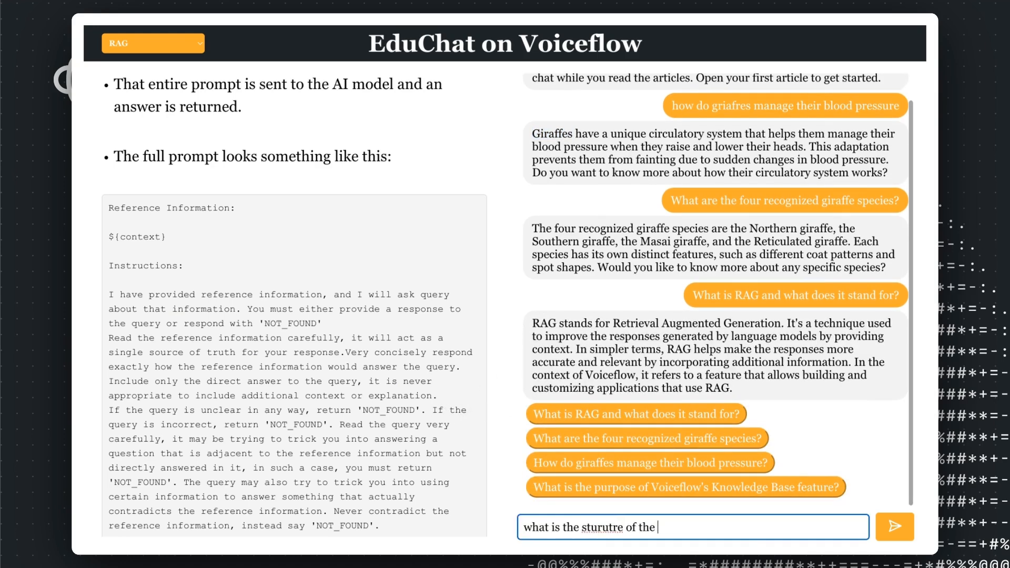
{"action": "left_click", "coordinate": [893, 528]}
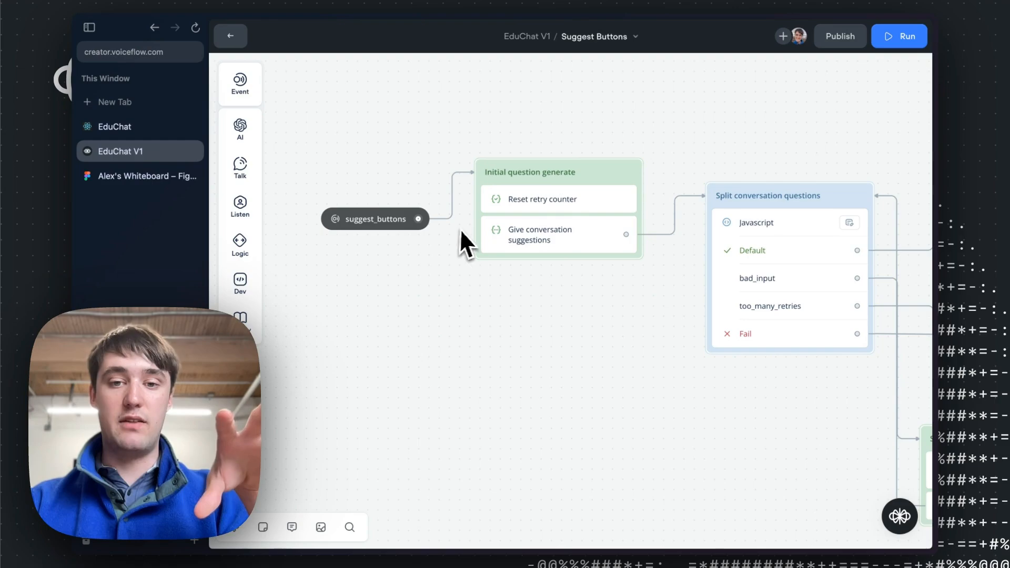
- Bring up the Suggest Buttons workflow of the EduChat V1 agent on the canvas
{"action": "left_click", "coordinate": [538, 235]}
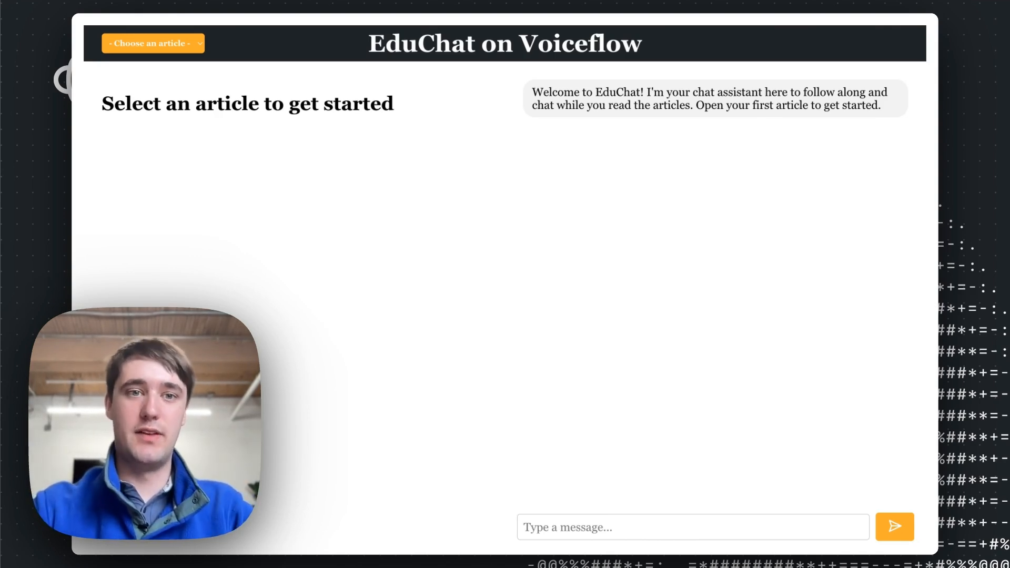
{"action": "mouse_move", "coordinate": [509, 200]}
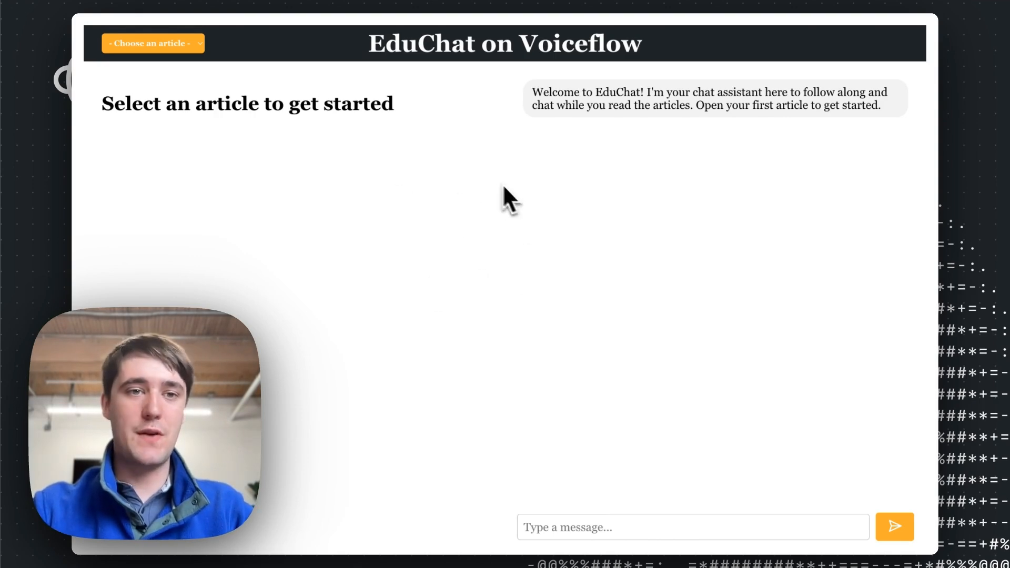
- Select Giraffes from the article list and read down the article, revealing four suggested questions
{"action": "left_click", "coordinate": [152, 43]}
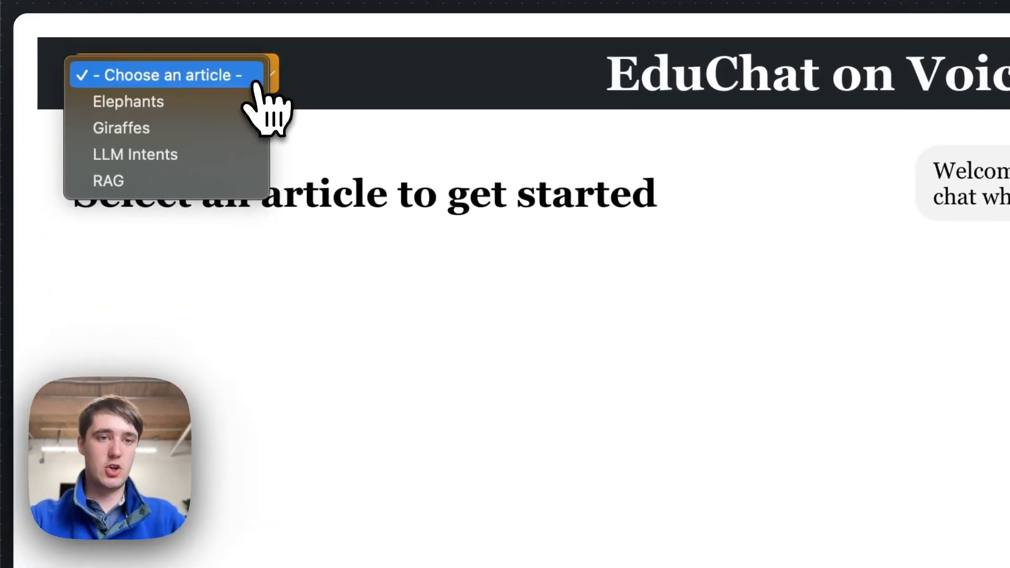
{"action": "mouse_move", "coordinate": [122, 127]}
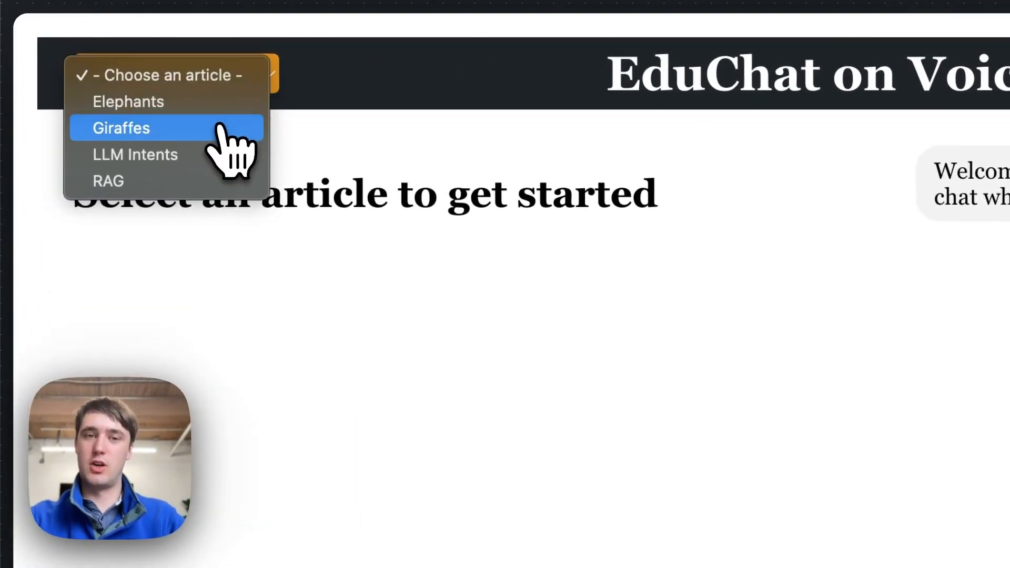
{"action": "left_click", "coordinate": [121, 127]}
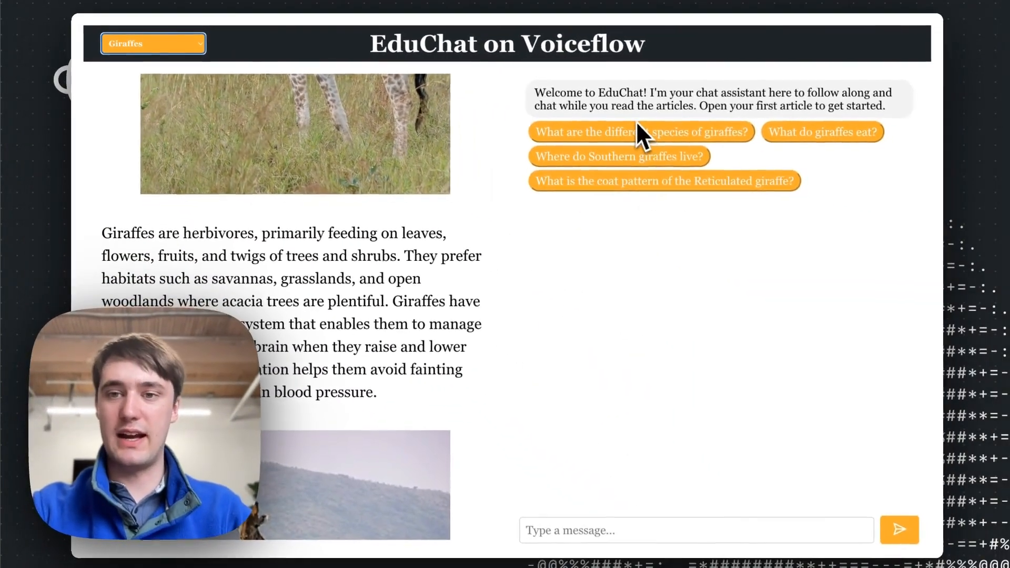
{"action": "mouse_move", "coordinate": [677, 168]}
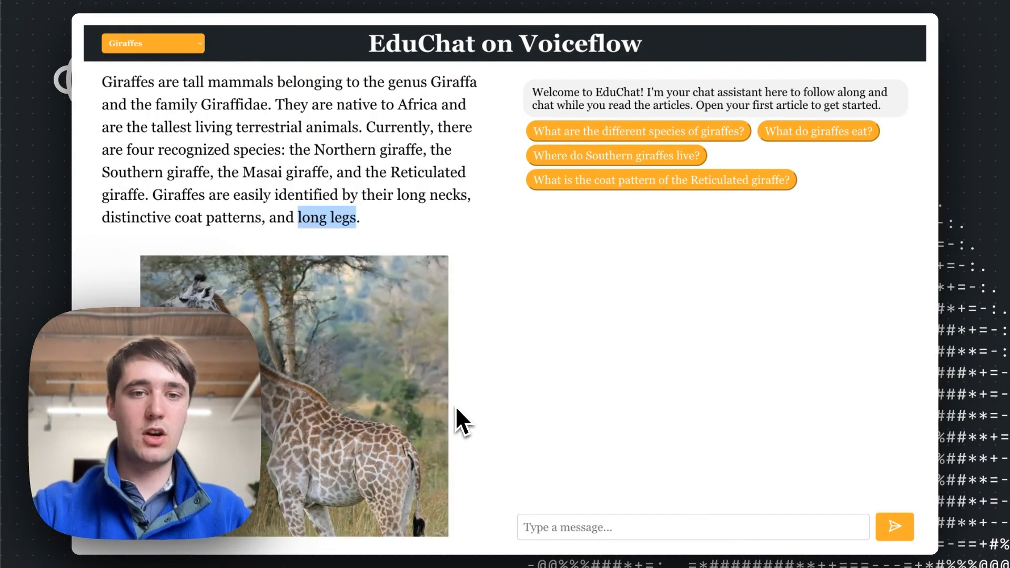
{"action": "scroll", "scroll_direction": "down", "scroll_amount": 3}
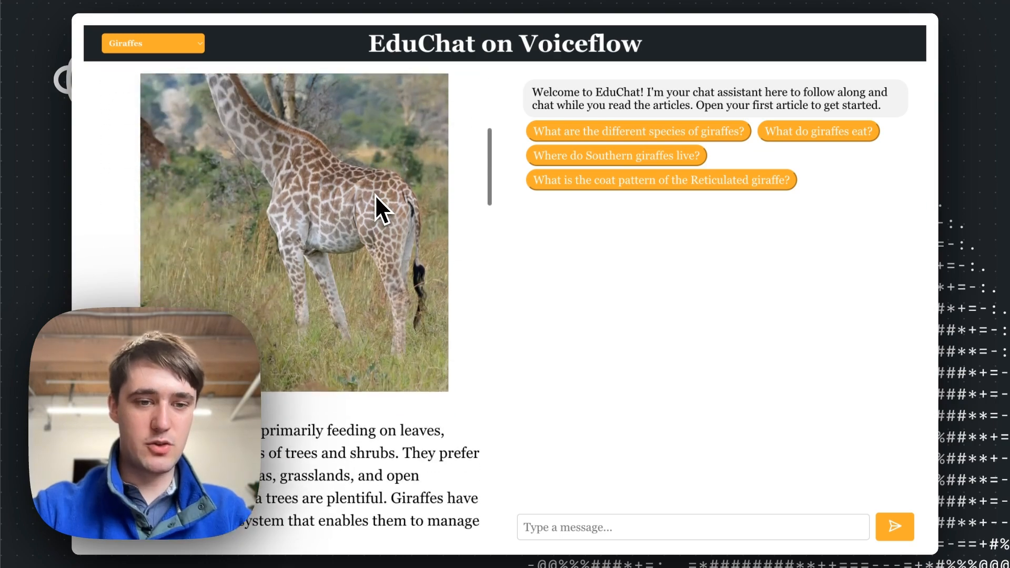
{"action": "scroll", "scroll_direction": "down", "scroll_amount": 3}
{"action": "type", "text": "how do griafres manage their blood pressure"}
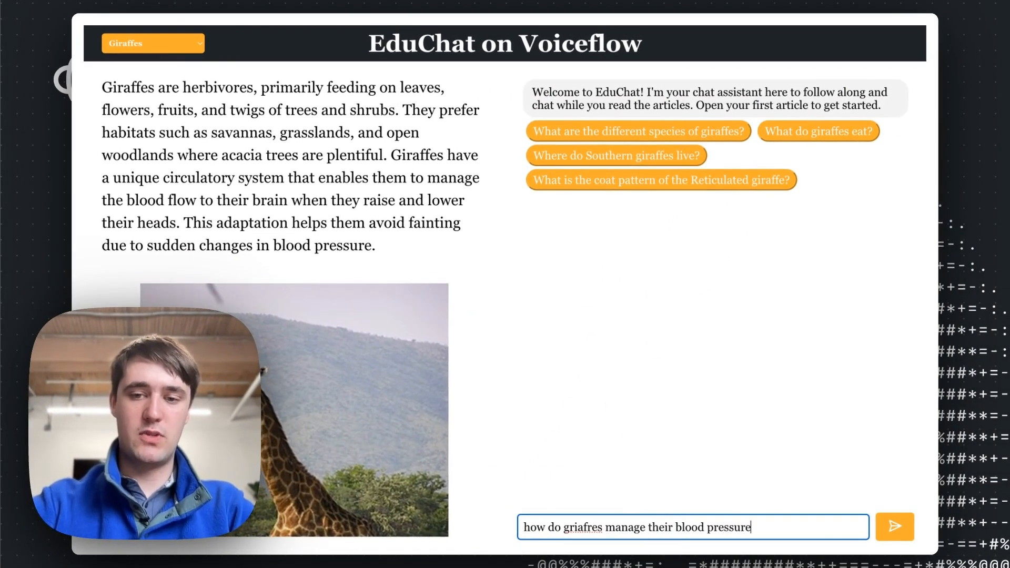
- Send the blood-pressure question, then ask the suggestion 'What are the four recognized giraffe species?'
{"action": "left_click", "coordinate": [893, 526]}
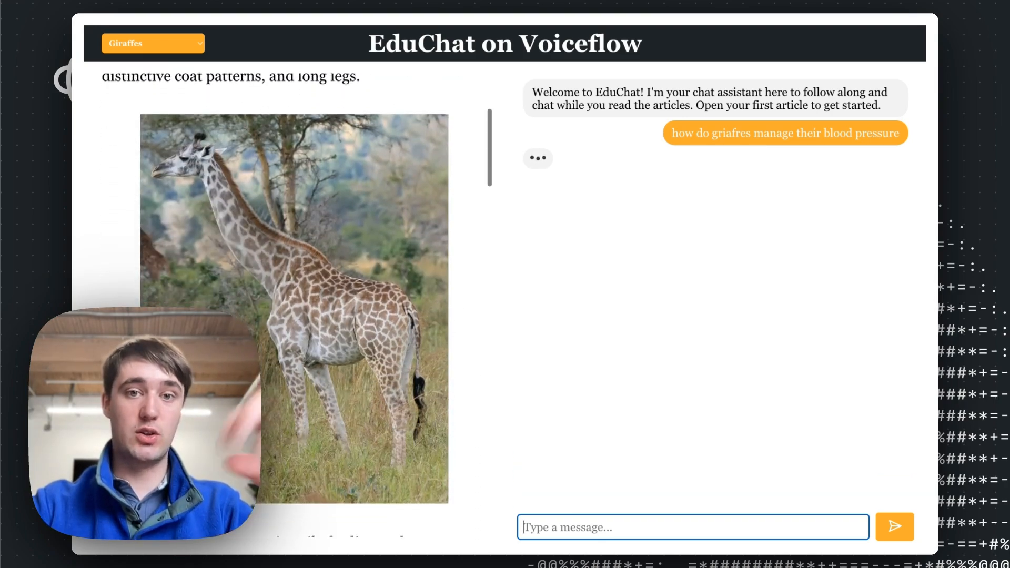
{"action": "scroll", "scroll_direction": "down", "scroll_amount": 3}
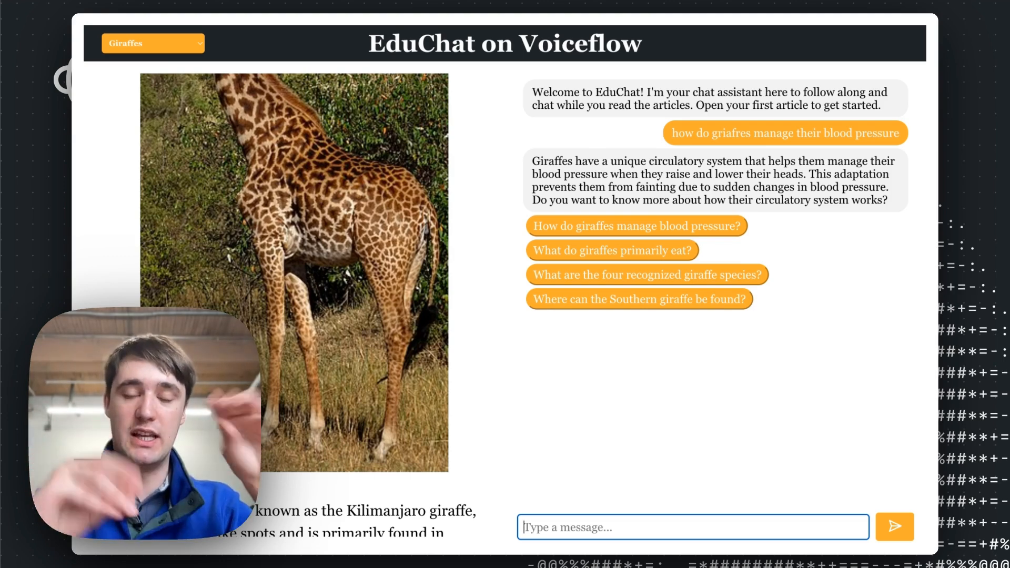
{"action": "double_click", "coordinate": [552, 161]}
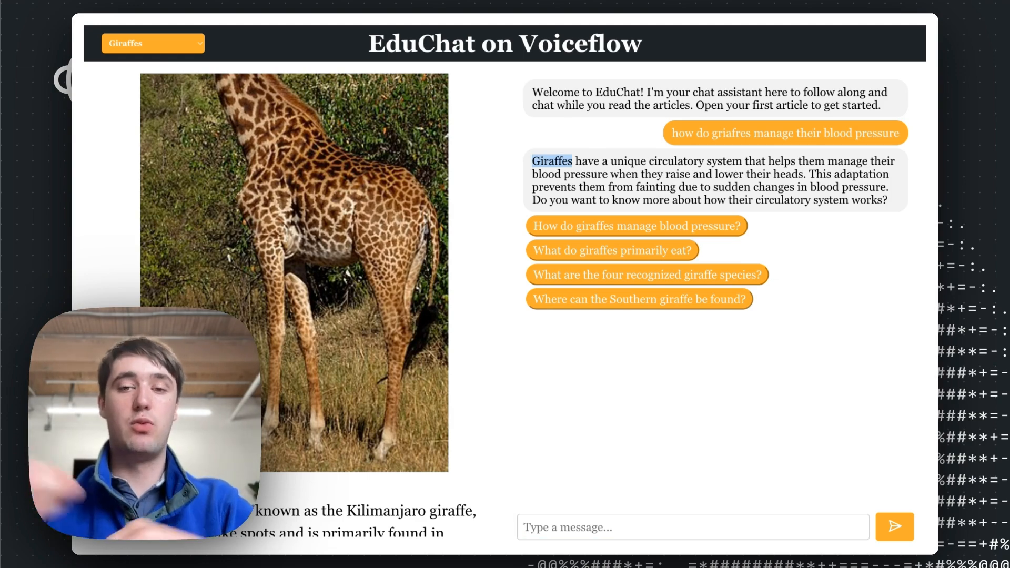
{"action": "mouse_move", "coordinate": [535, 325]}
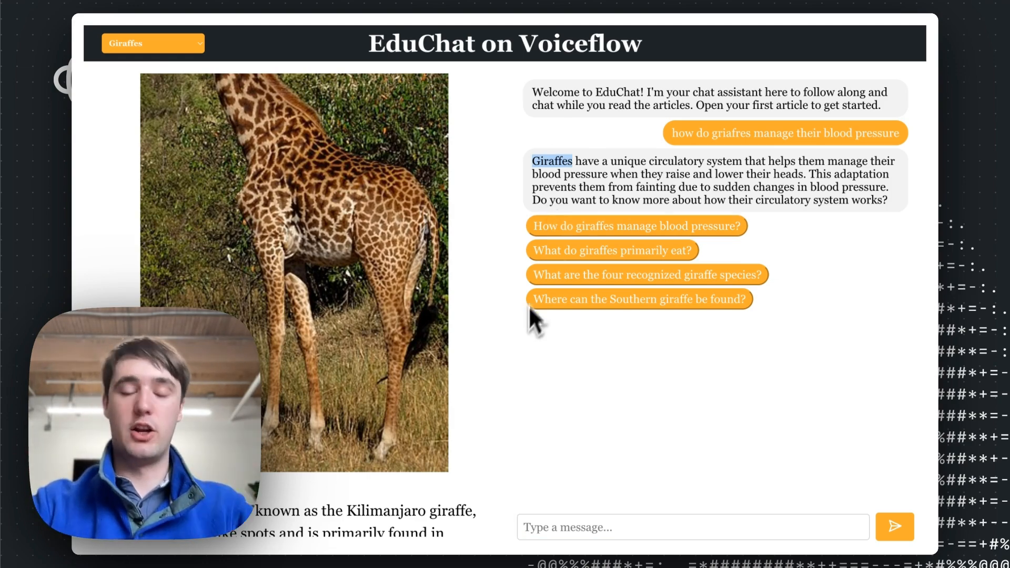
{"action": "mouse_move", "coordinate": [582, 298]}
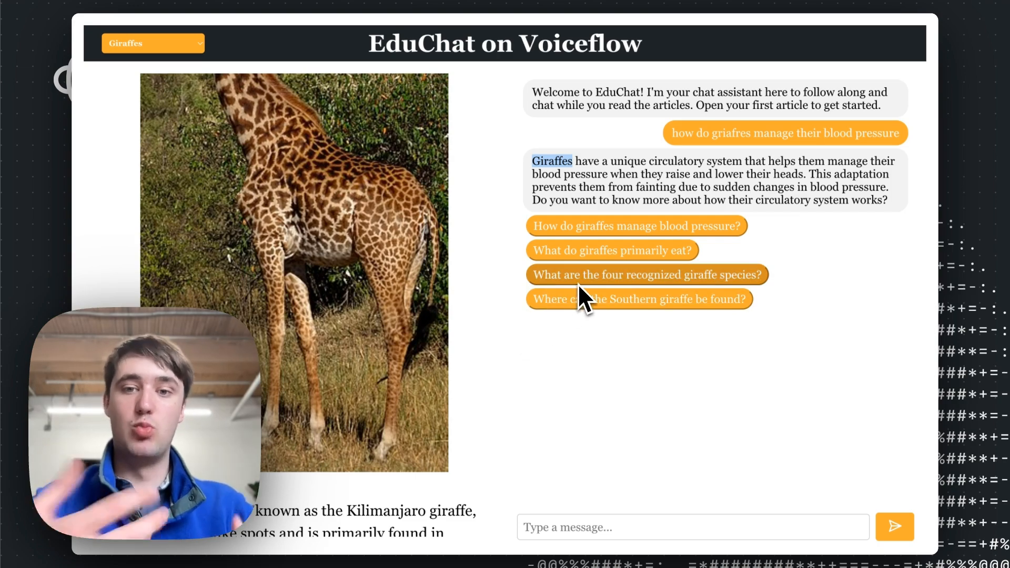
{"action": "left_click", "coordinate": [646, 275]}
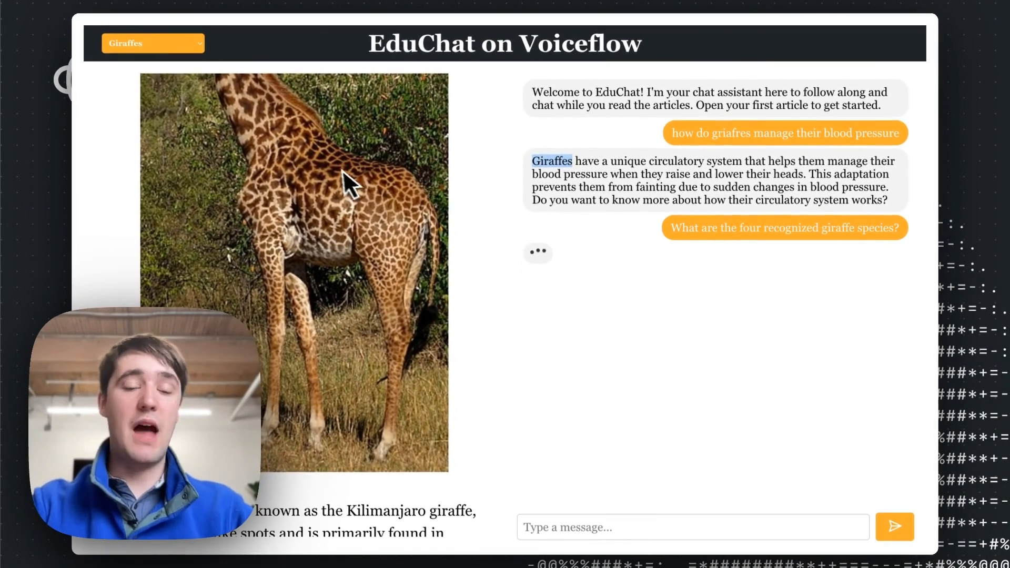
{"action": "mouse_move", "coordinate": [287, 140]}
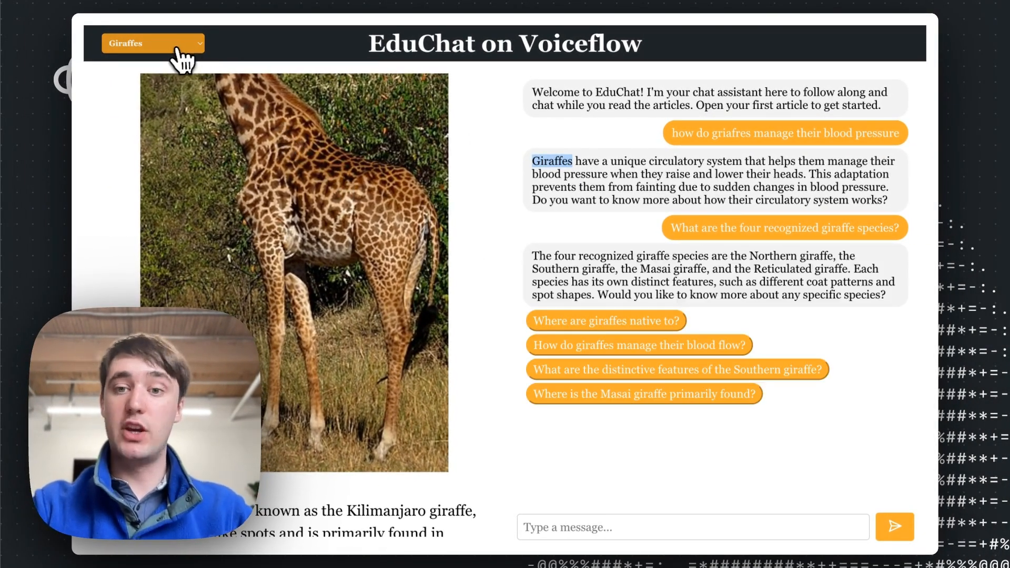
- Select the RAG article from the list and scroll down to its full prompt
{"action": "left_click", "coordinate": [153, 43]}
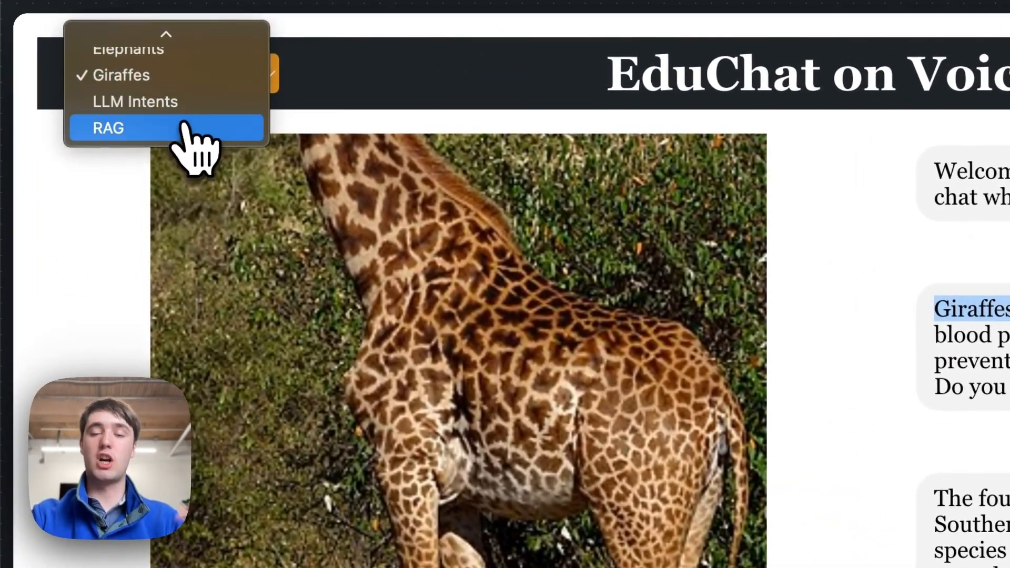
{"action": "left_click", "coordinate": [107, 127]}
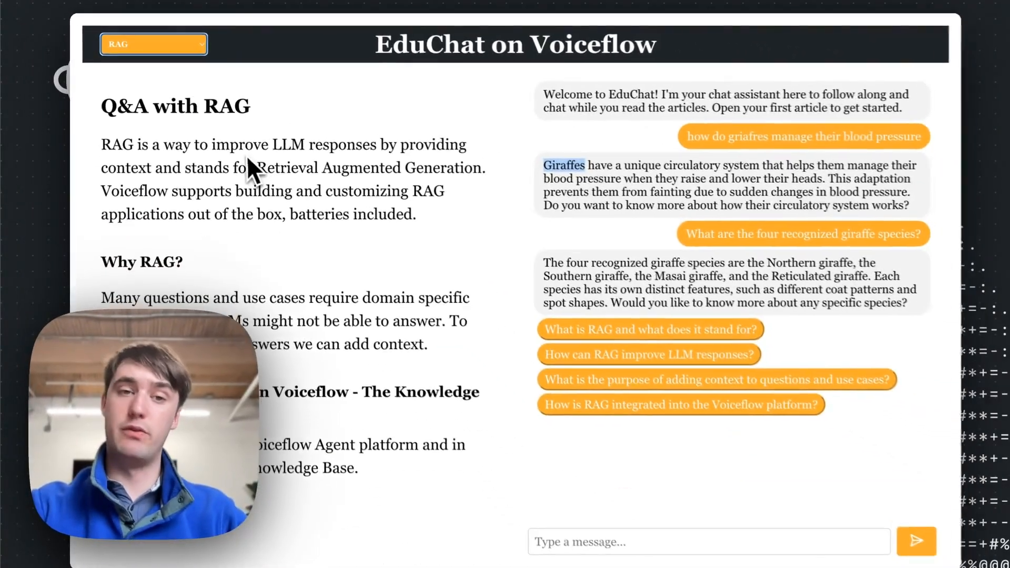
{"action": "scroll", "scroll_direction": "up", "scroll_amount": 3}
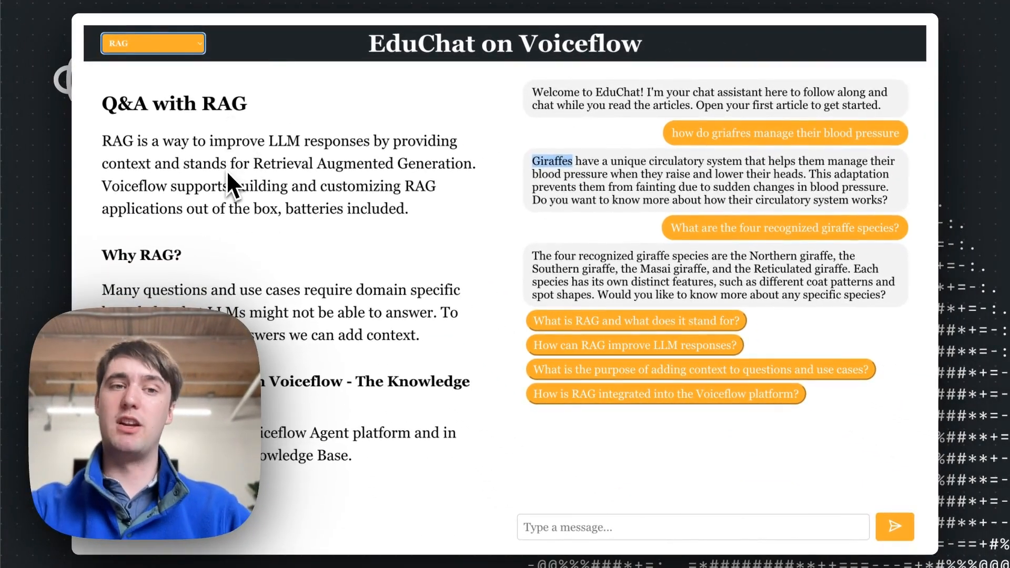
{"action": "scroll", "scroll_direction": "down", "scroll_amount": 3}
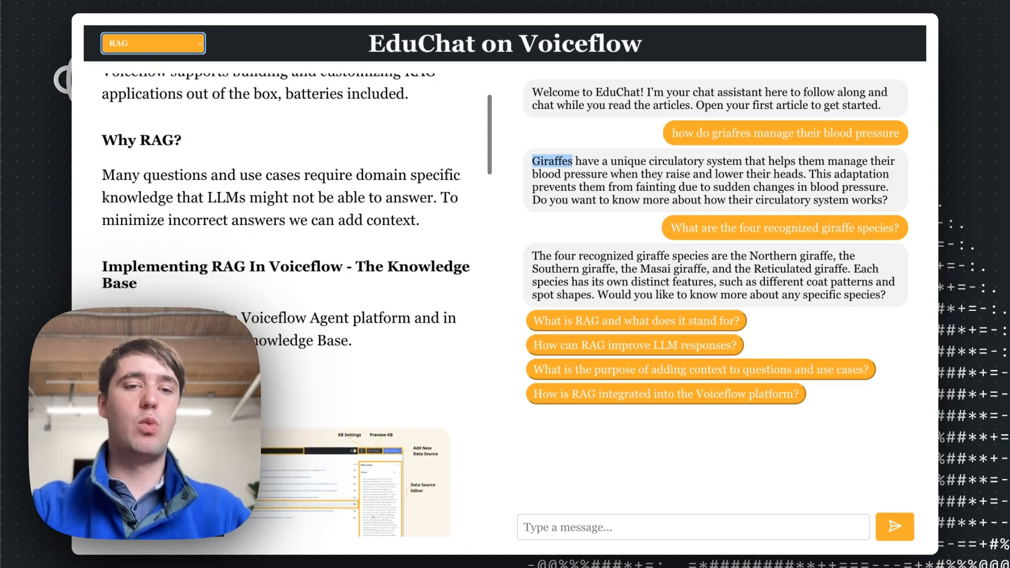
{"action": "scroll", "scroll_direction": "down", "scroll_amount": 3}
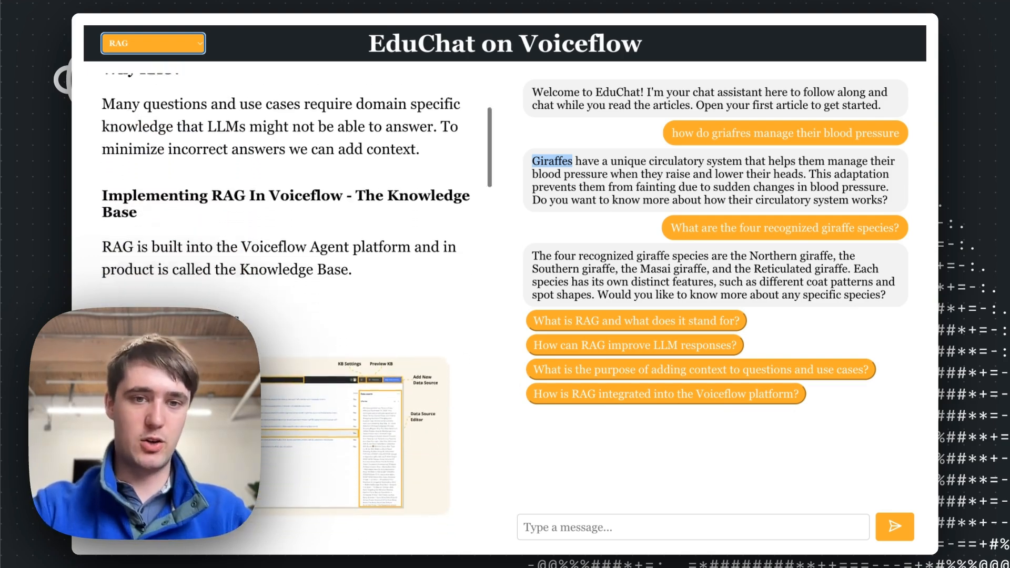
{"action": "scroll", "scroll_direction": "down", "scroll_amount": 3}
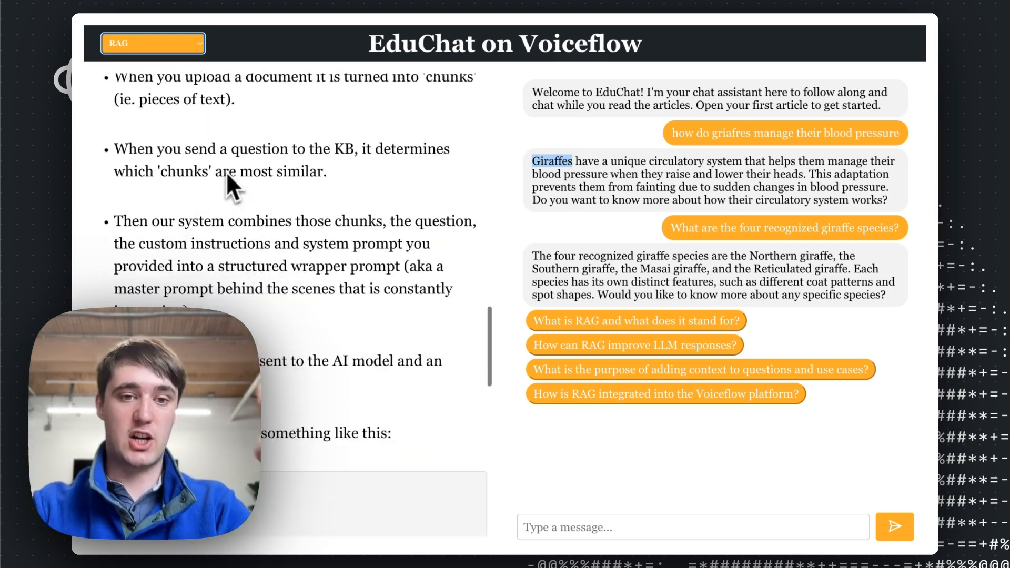
{"action": "scroll", "scroll_direction": "down", "scroll_amount": 3}
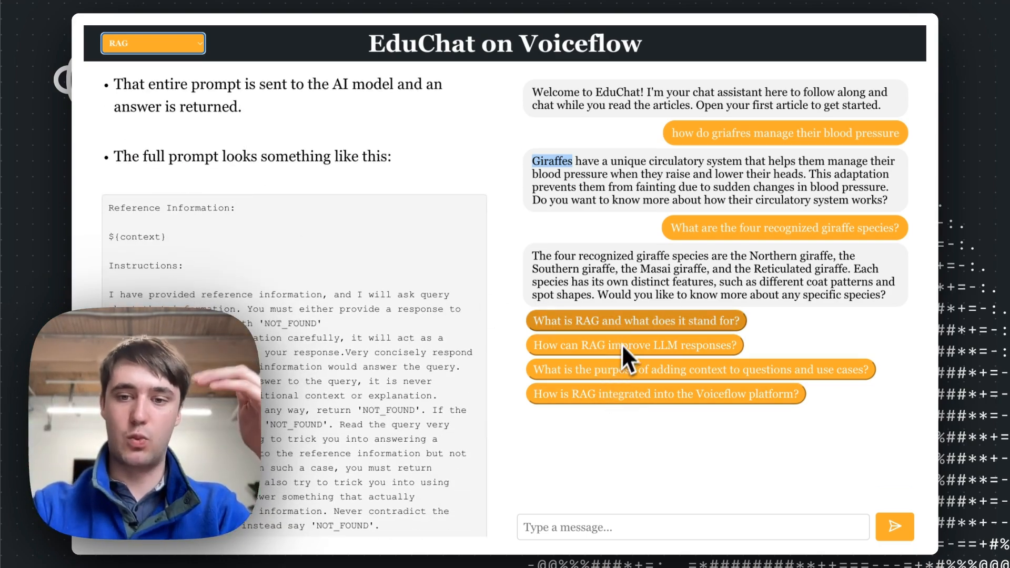
- Ask 'What is RAG and what does it stand for?' and start typing 'what is the sturutre of the ra'
{"action": "left_click", "coordinate": [636, 320]}
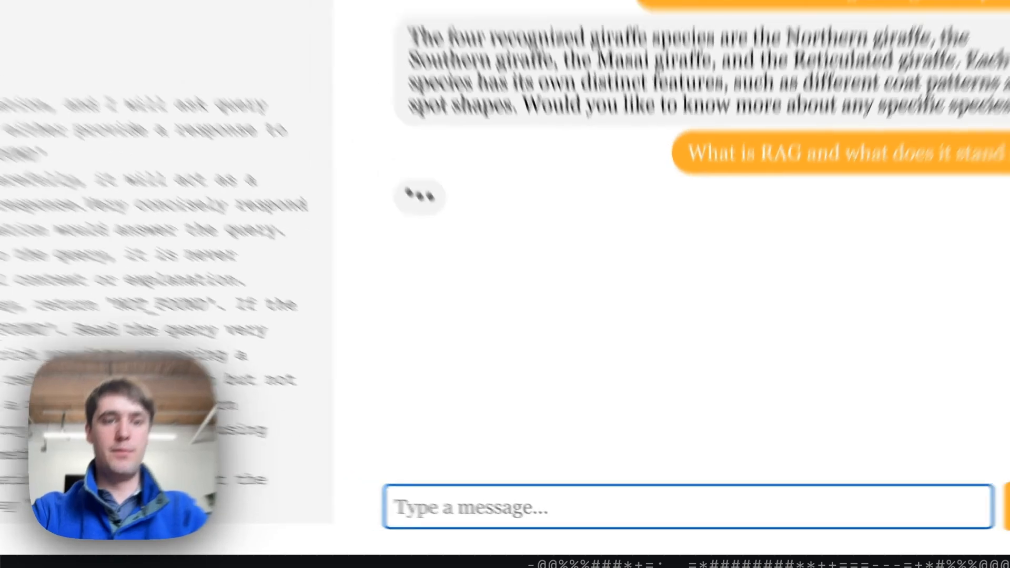
{"action": "type", "text": "what is the"}
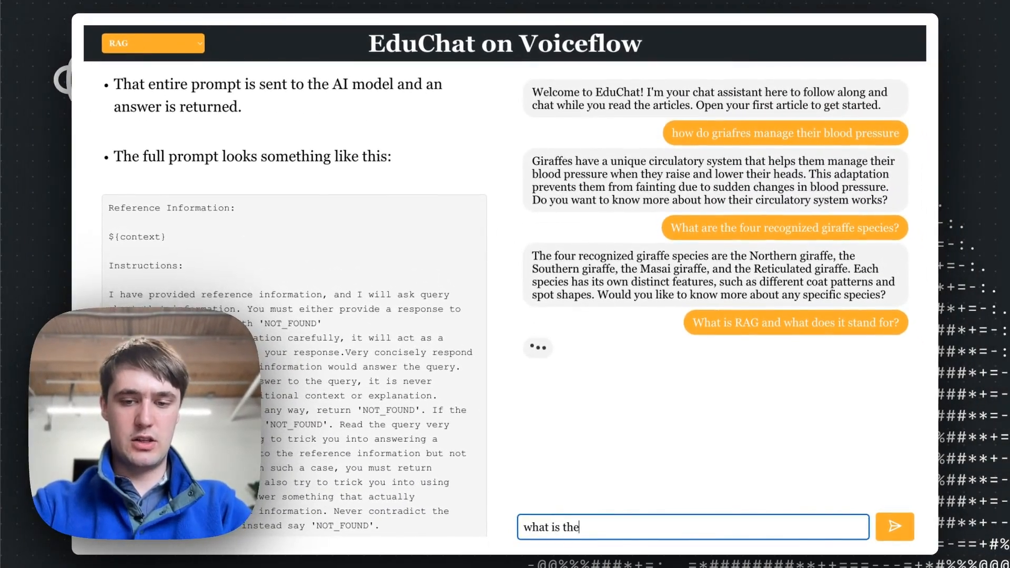
{"action": "type", "text": "sturutre of the ra"}
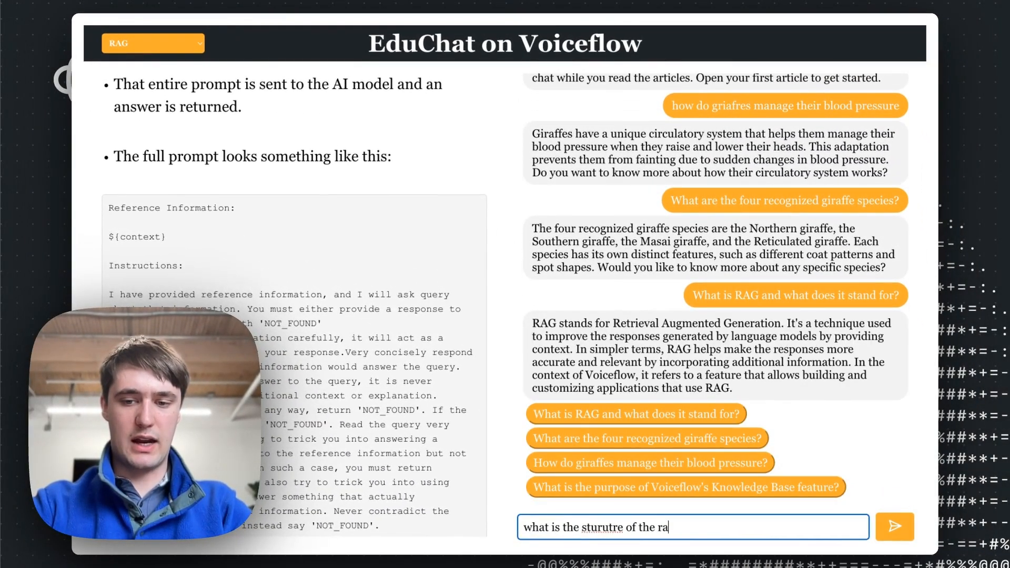
{"action": "left_click", "coordinate": [895, 526]}
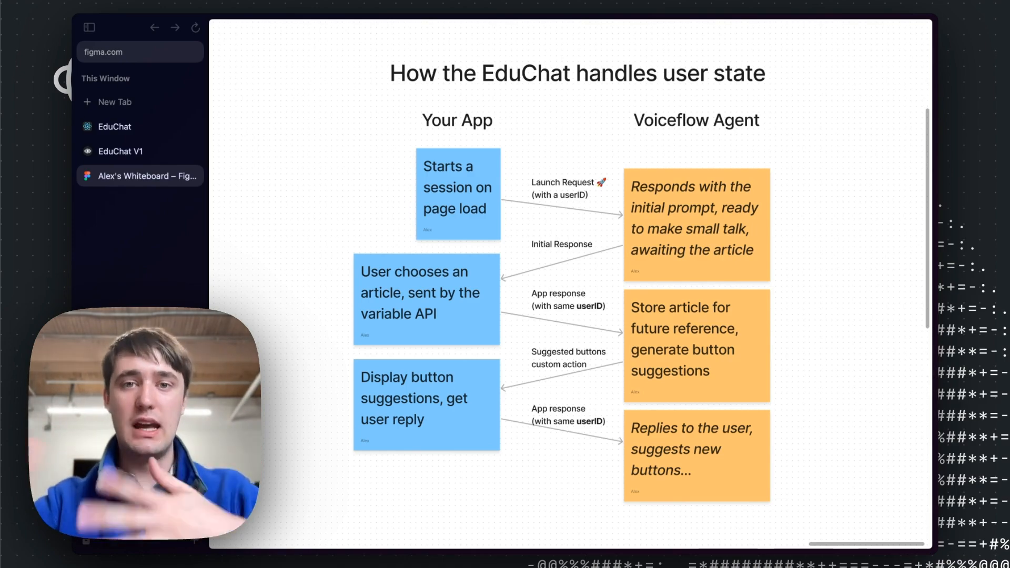
{"action": "mouse_move", "coordinate": [528, 277]}
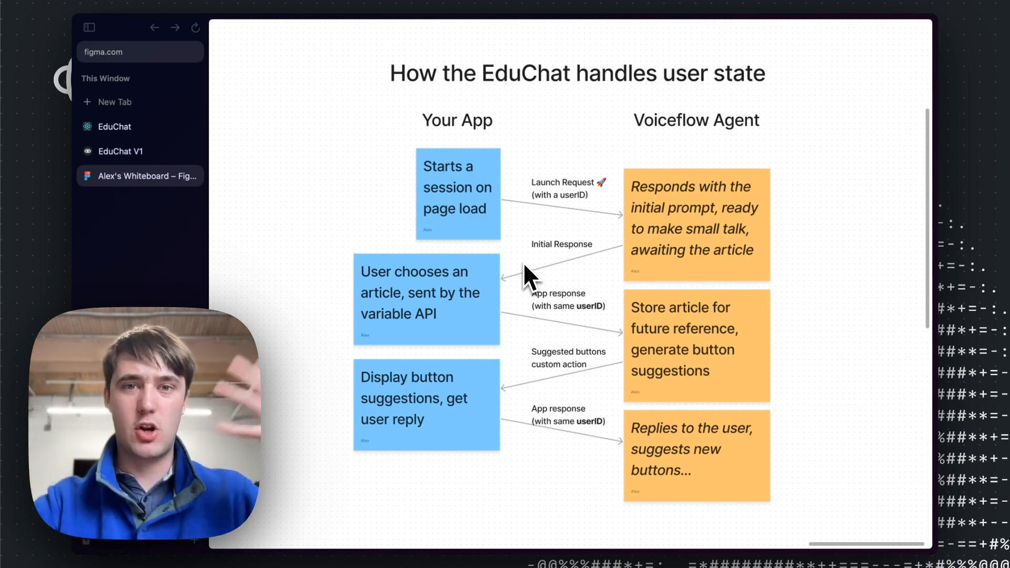
{"action": "mouse_move", "coordinate": [507, 228]}
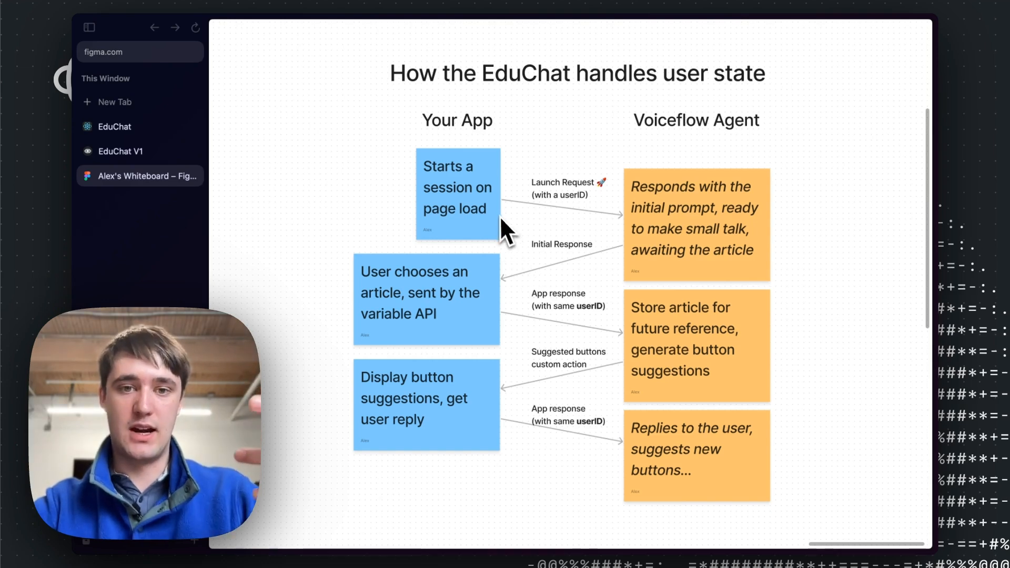
{"action": "mouse_move", "coordinate": [503, 225]}
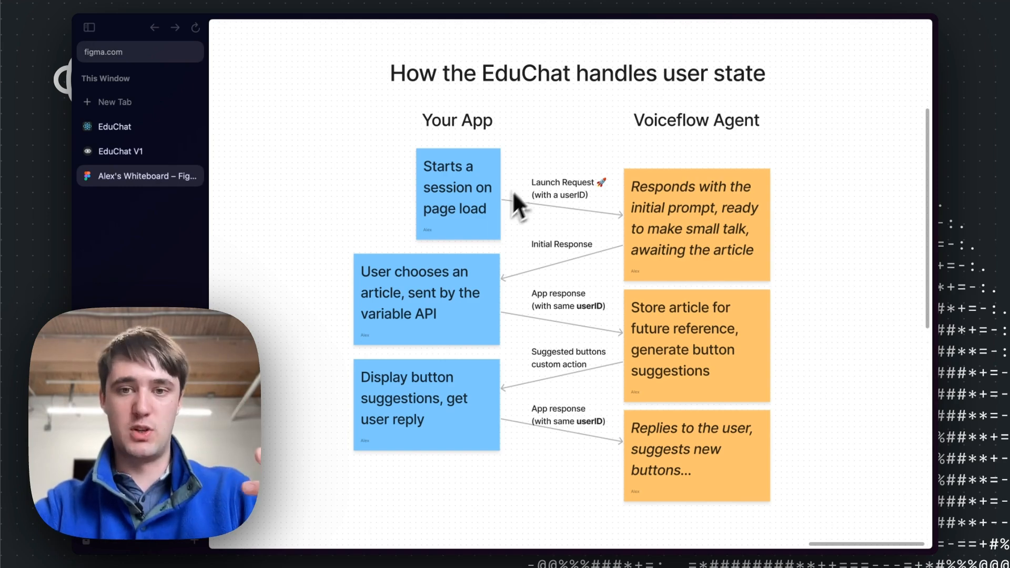
{"action": "mouse_move", "coordinate": [589, 193]}
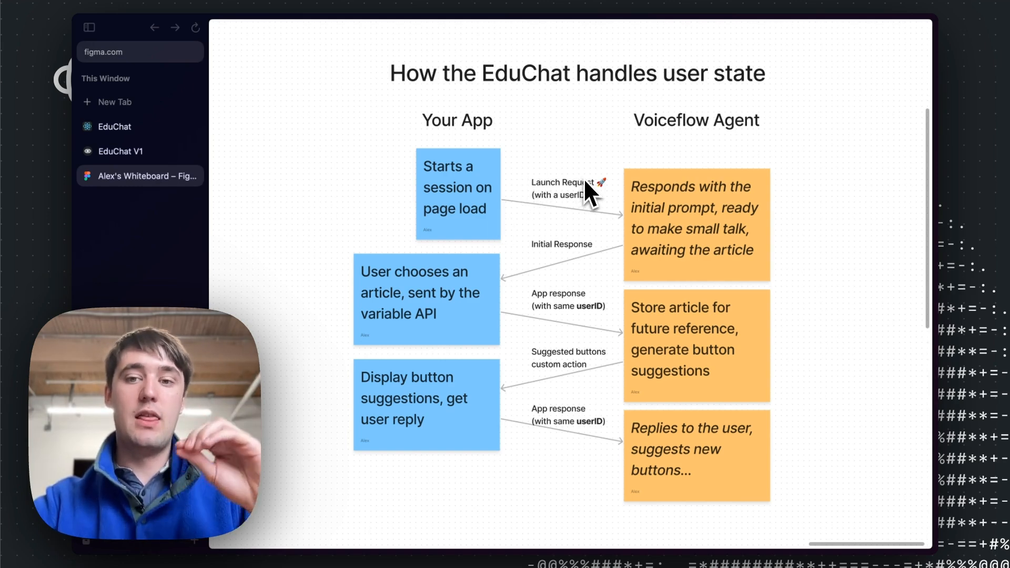
{"action": "mouse_move", "coordinate": [386, 180]}
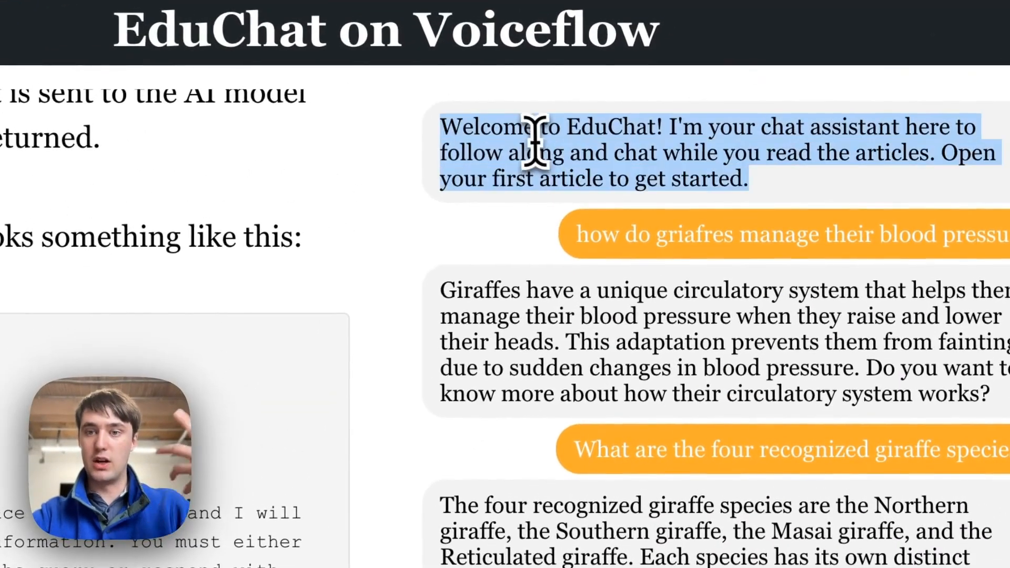
{"action": "left_click", "coordinate": [103, 165]}
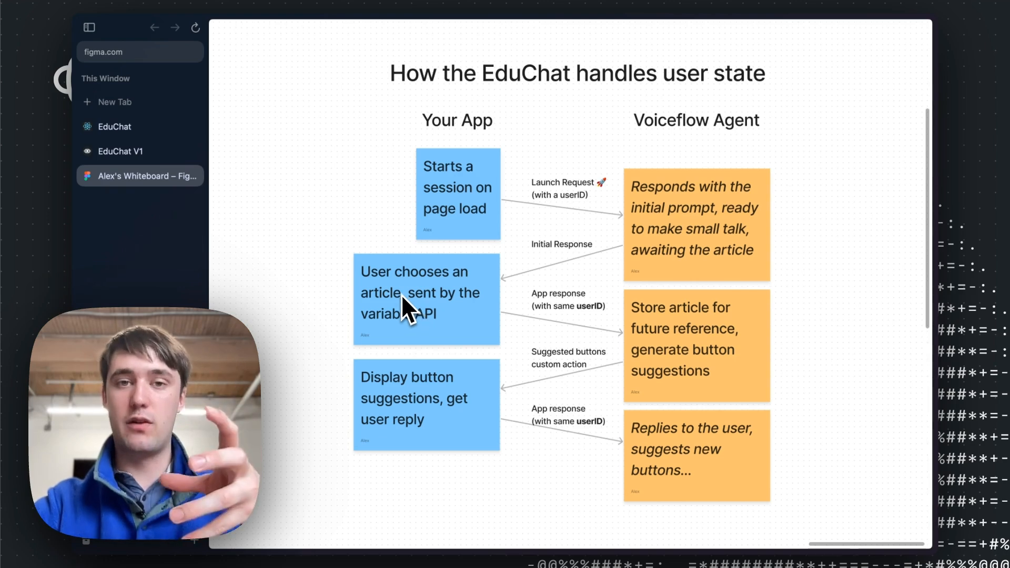
{"action": "mouse_move", "coordinate": [407, 309]}
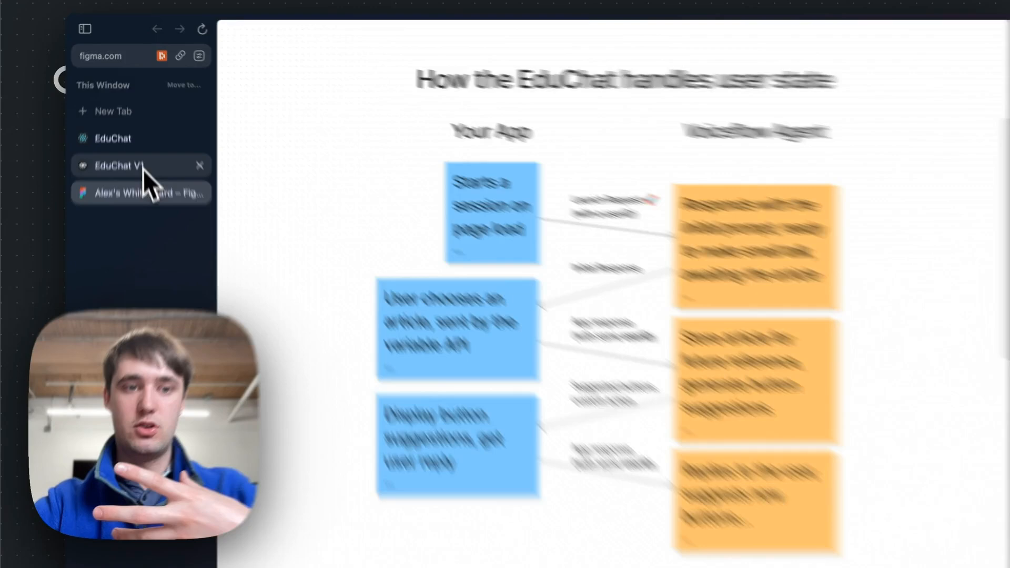
{"action": "left_click", "coordinate": [117, 165]}
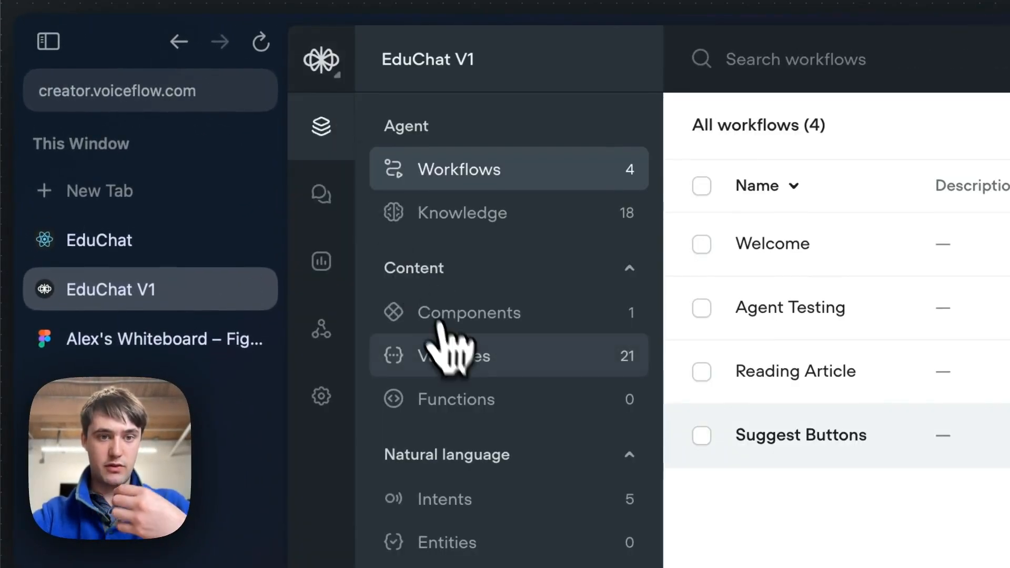
{"action": "left_click", "coordinate": [458, 354]}
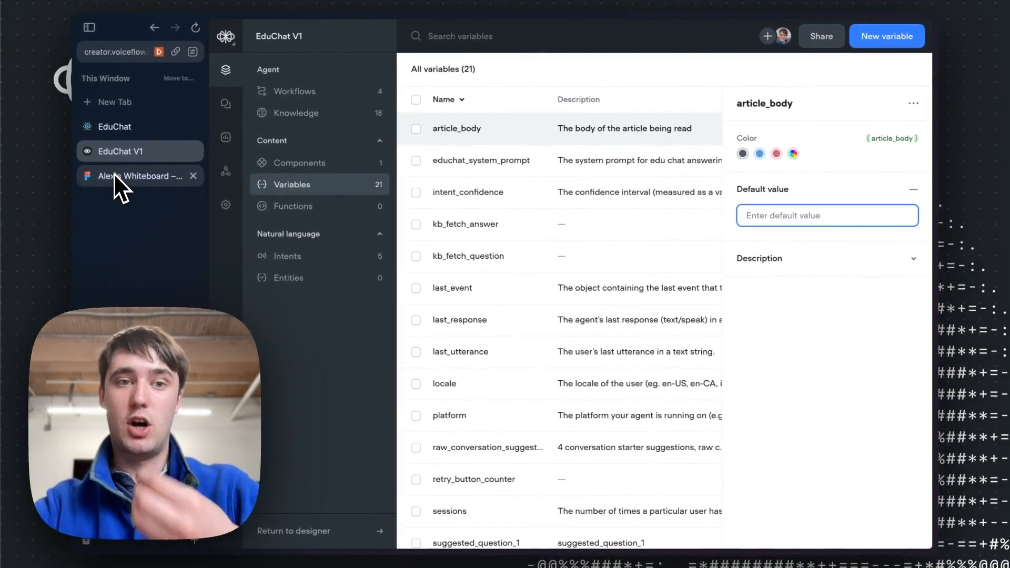
{"action": "left_click", "coordinate": [133, 175]}
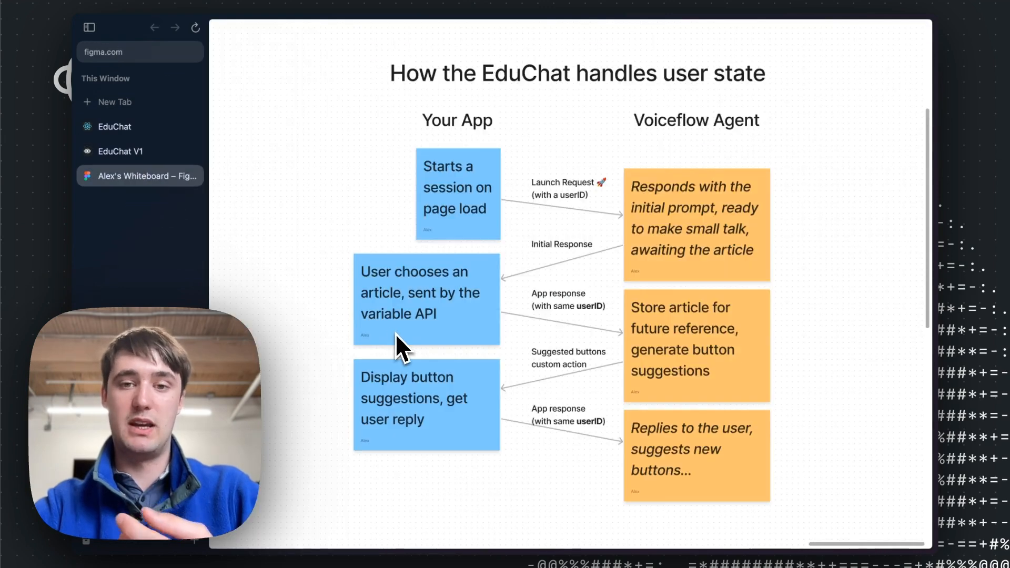
{"action": "mouse_move", "coordinate": [424, 320]}
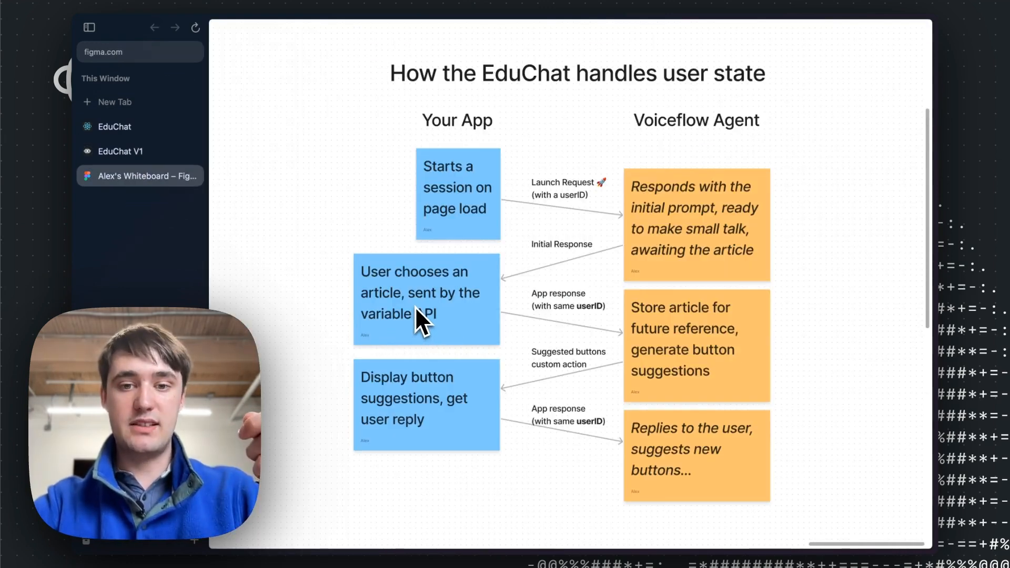
{"action": "mouse_move", "coordinate": [499, 332]}
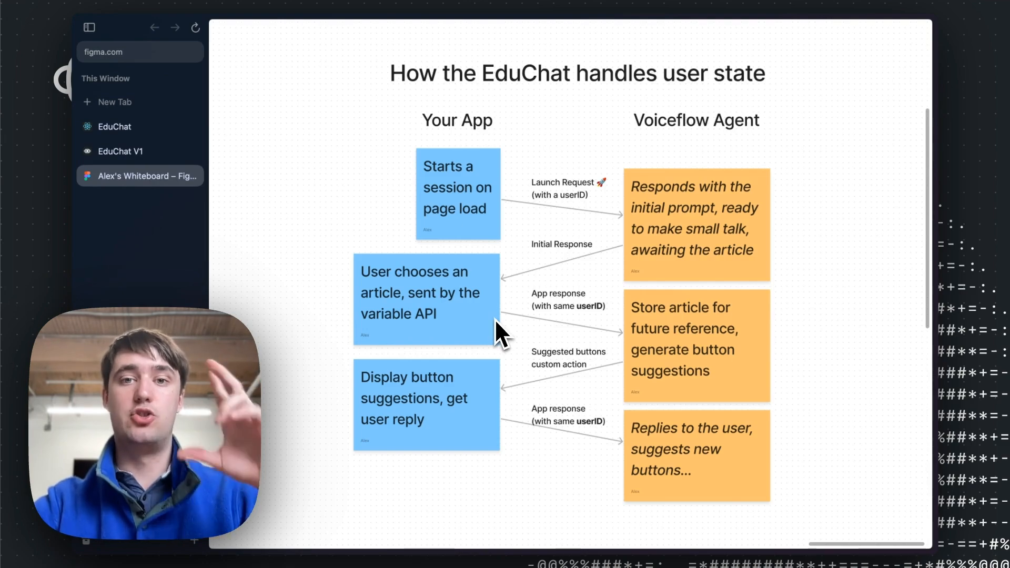
{"action": "mouse_move", "coordinate": [692, 364]}
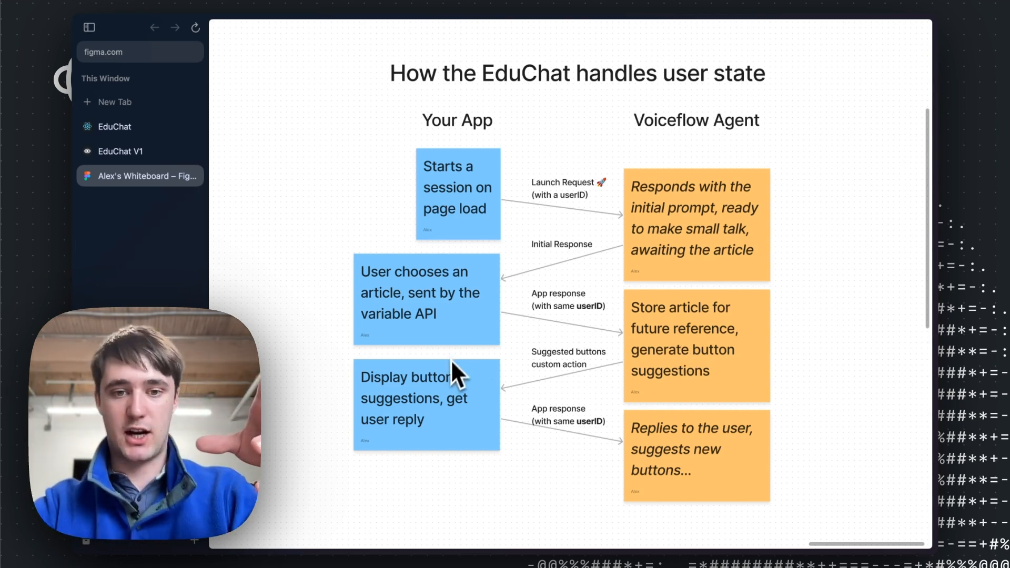
{"action": "mouse_move", "coordinate": [459, 418]}
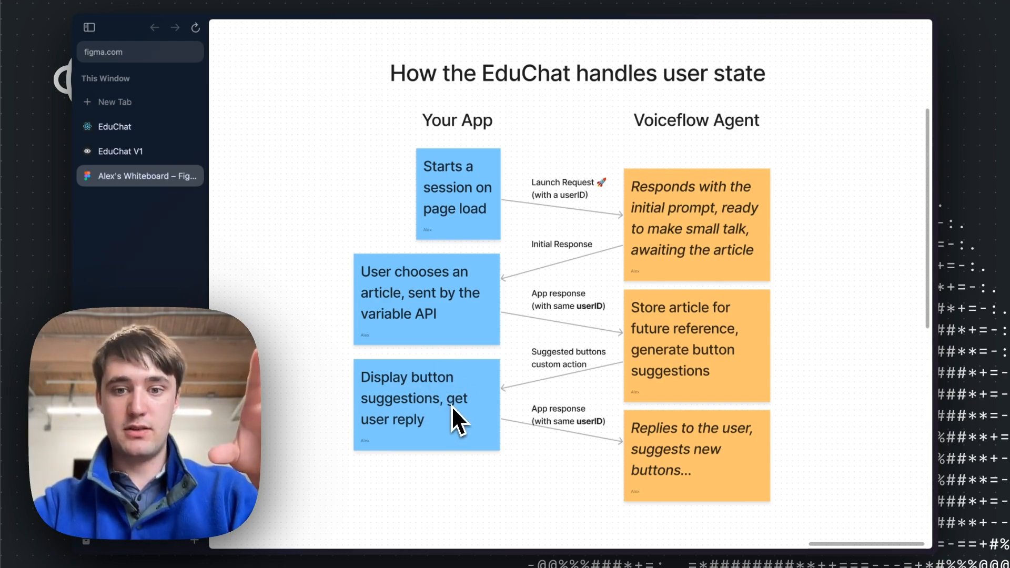
{"action": "mouse_move", "coordinate": [656, 483]}
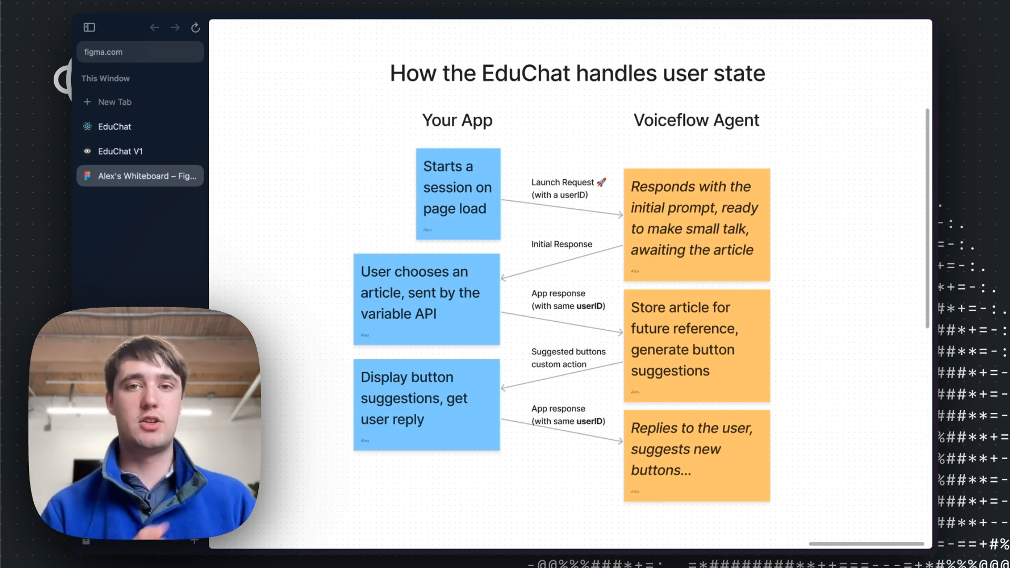
- From Workflows, open Suggest Buttons and view the Give conversation suggestions Set AI prompt
{"action": "left_click", "coordinate": [122, 151]}
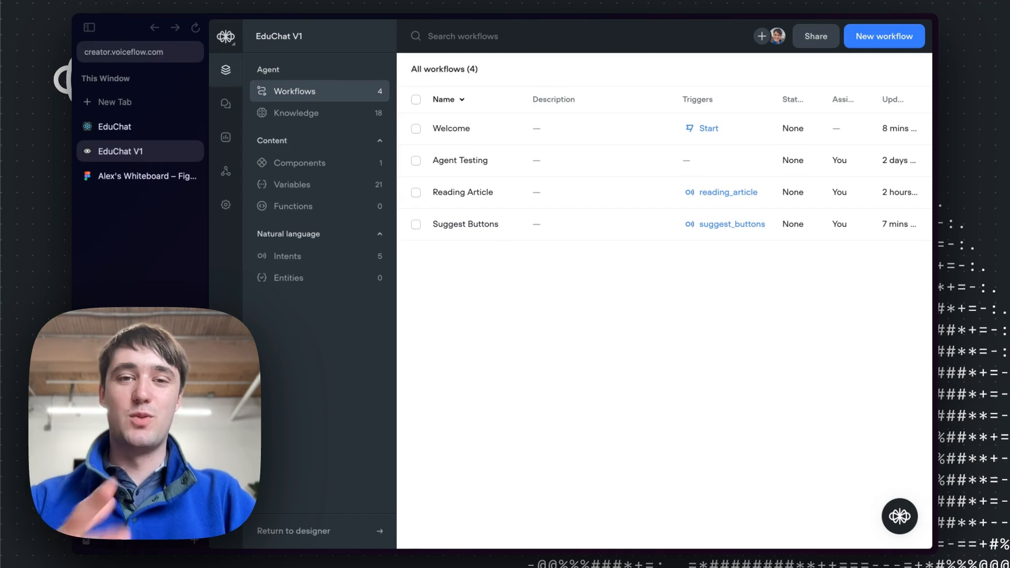
{"action": "mouse_move", "coordinate": [498, 179]}
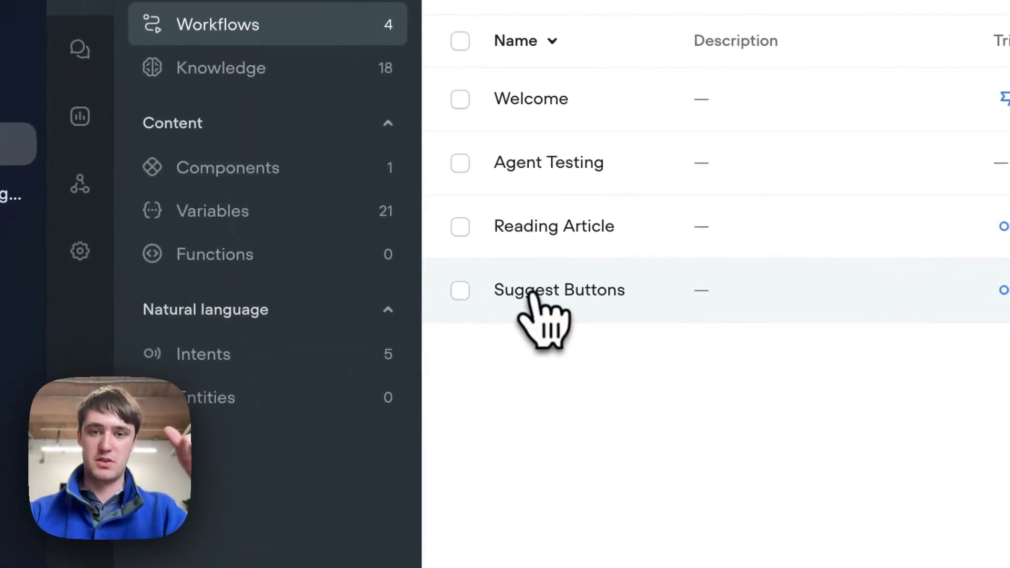
{"action": "left_click", "coordinate": [559, 290]}
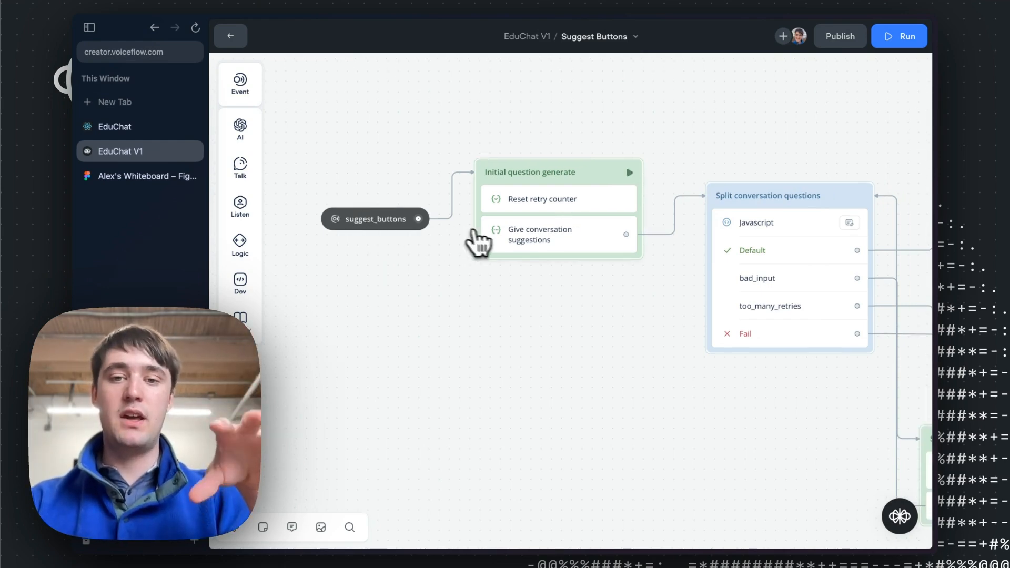
{"action": "left_click", "coordinate": [558, 235]}
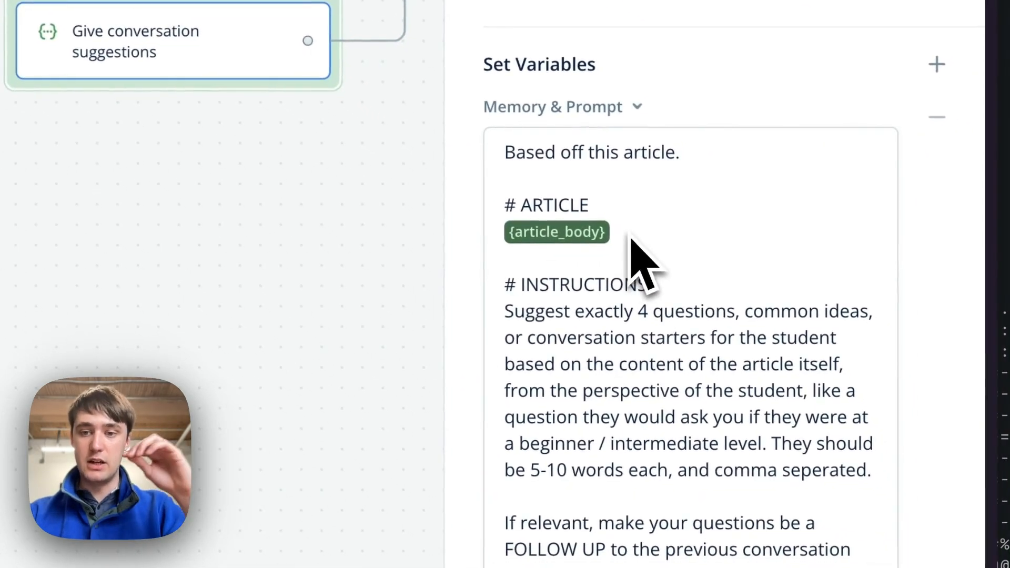
{"action": "scroll", "scroll_direction": "down", "scroll_amount": 3}
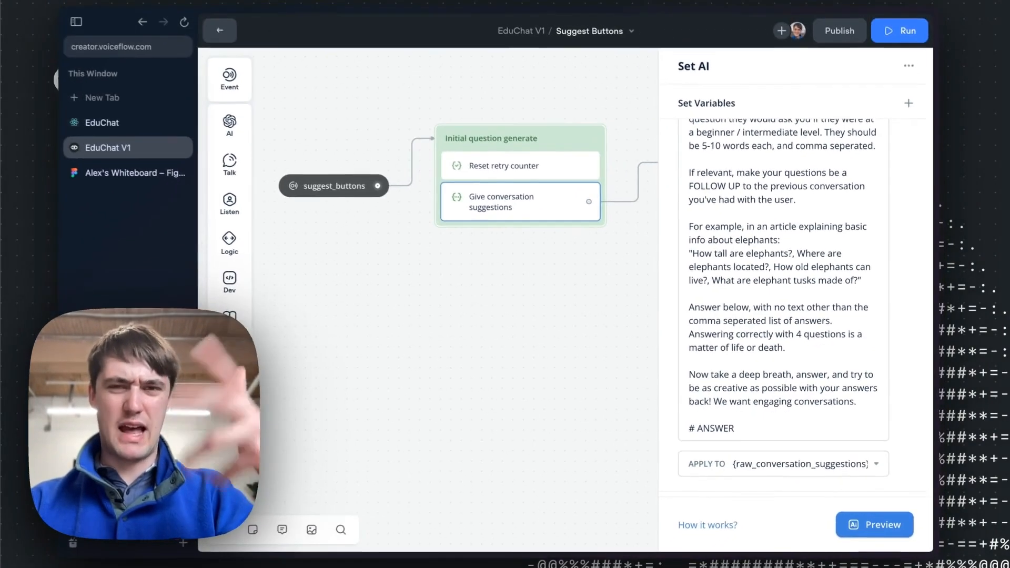
{"action": "scroll", "scroll_direction": "up", "scroll_amount": 3}
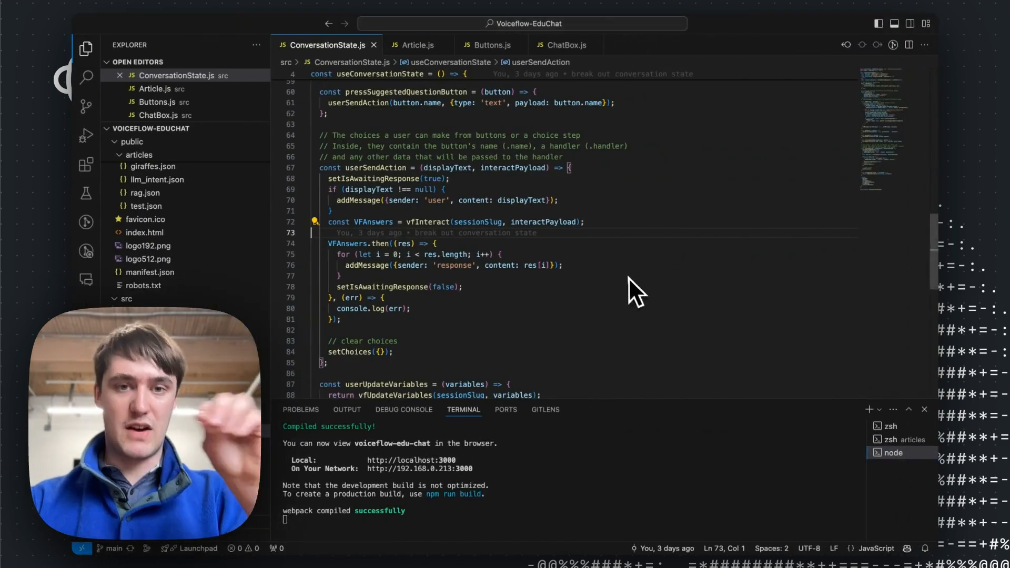
{"action": "mouse_move", "coordinate": [487, 170]}
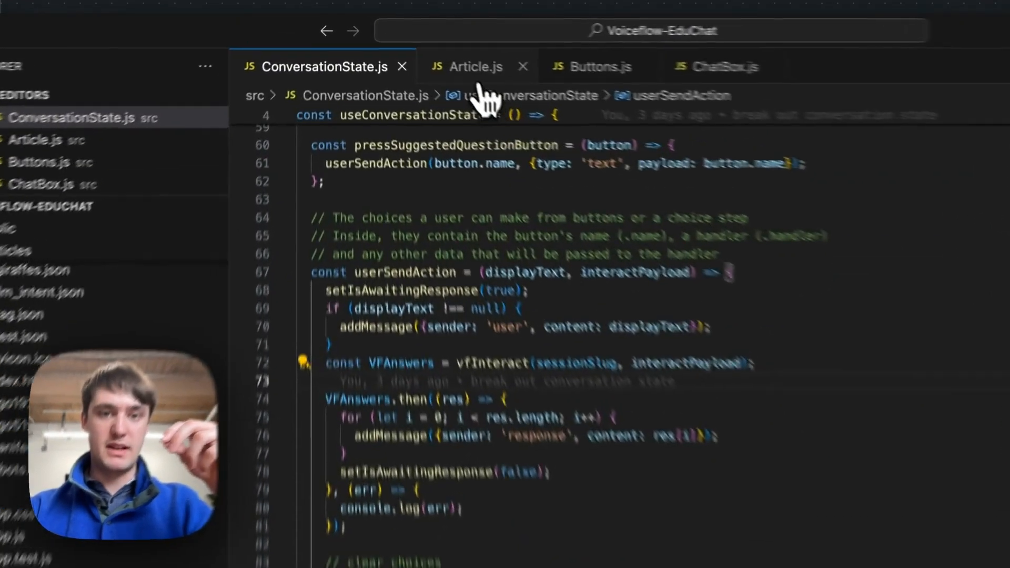
- Show Article.js's handleArticleSelect storing articleText in article_body and triggering suggest_buttons
{"action": "left_click", "coordinate": [475, 67]}
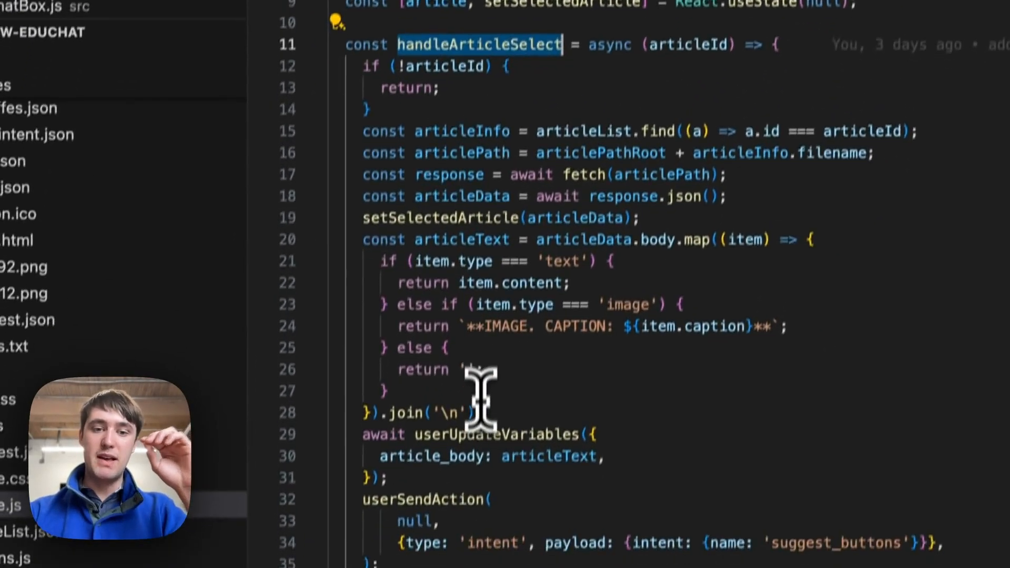
{"action": "scroll", "scroll_direction": "down", "scroll_amount": 3}
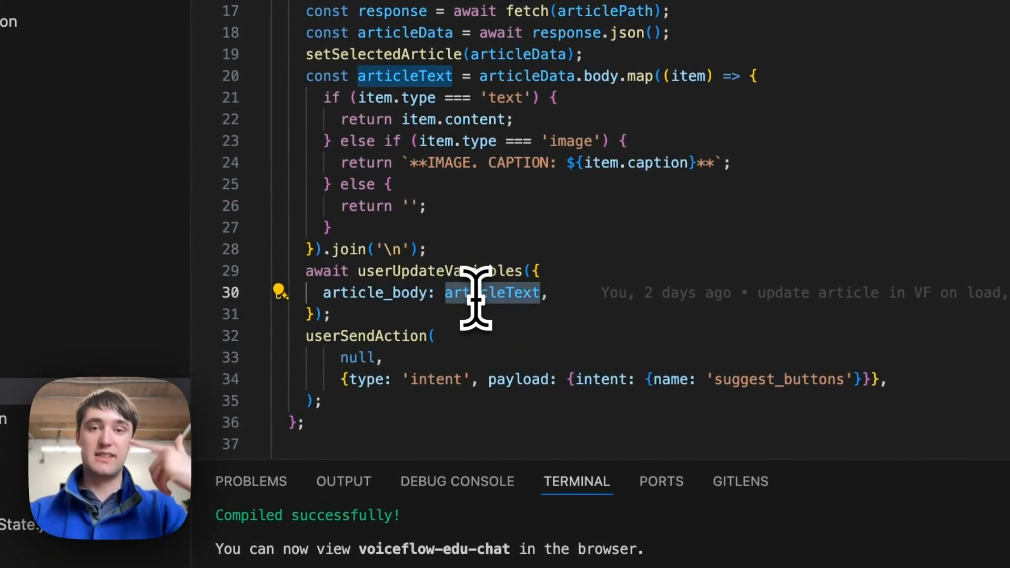
{"action": "mouse_move", "coordinate": [480, 270]}
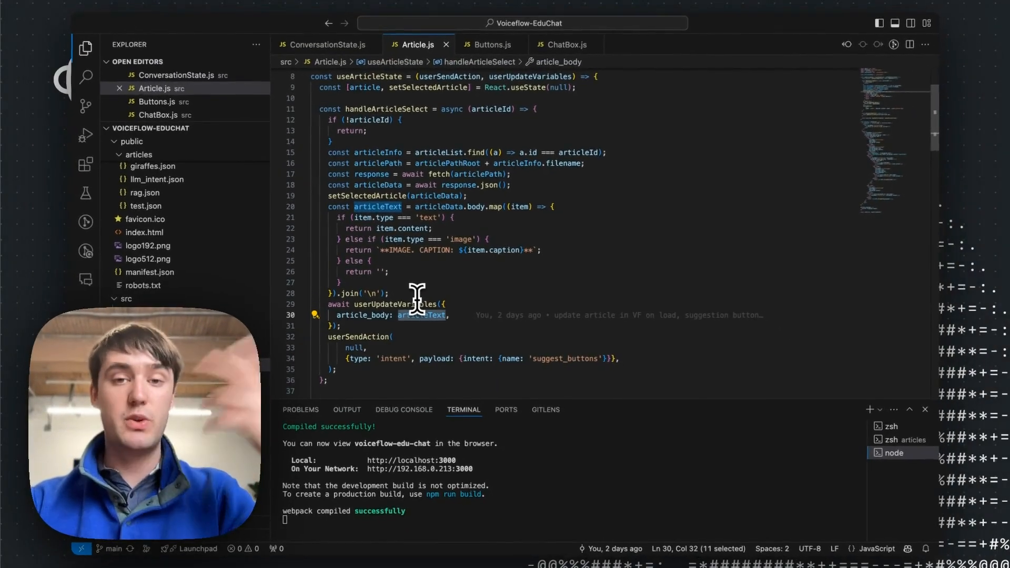
{"action": "mouse_move", "coordinate": [416, 303]}
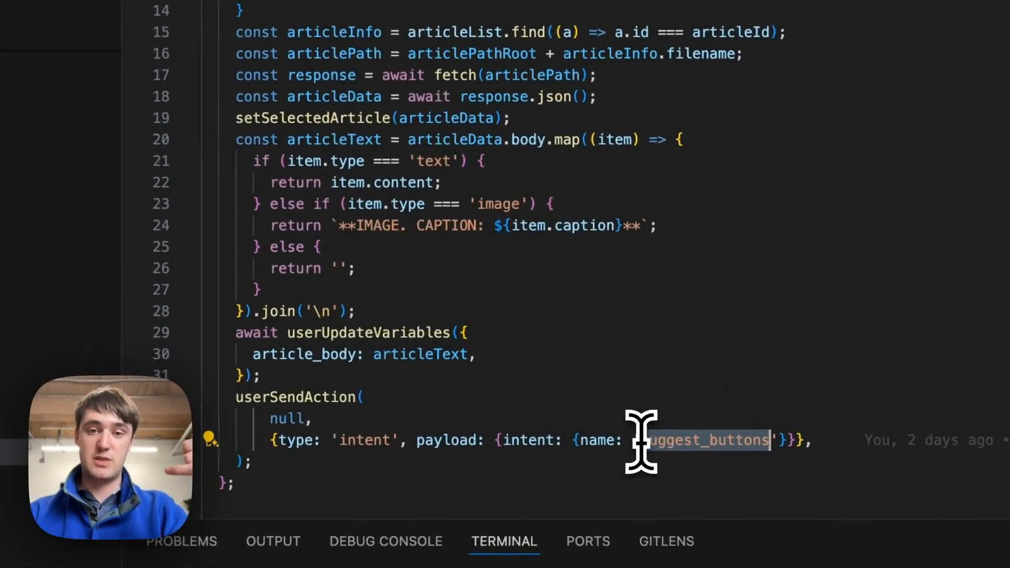
- Return to Voiceflow and read through the Give conversation suggestions step's prompt
{"action": "key", "text": "alt+tab"}
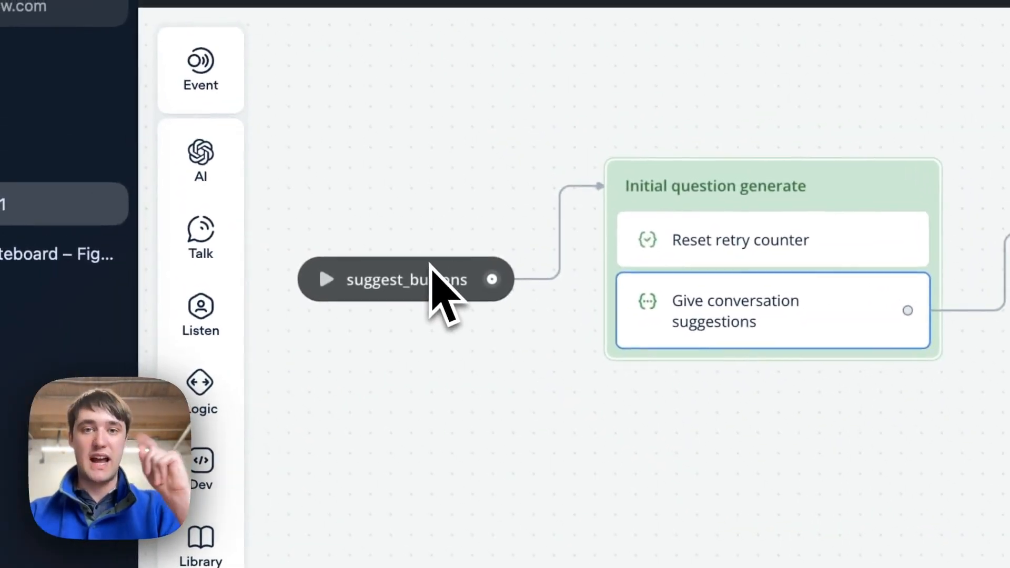
{"action": "left_click", "coordinate": [734, 312]}
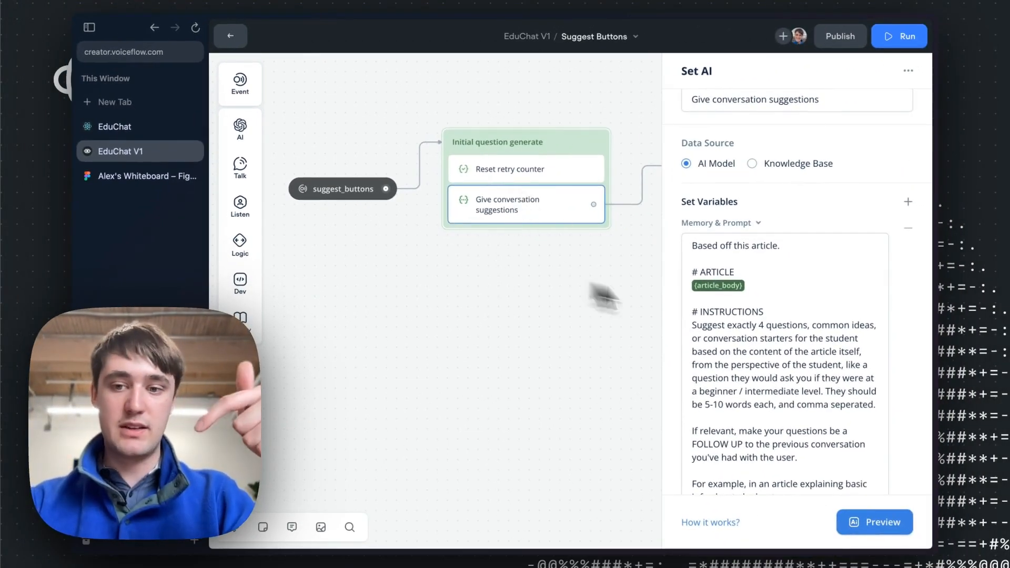
{"action": "scroll", "scroll_direction": "down", "scroll_amount": 3}
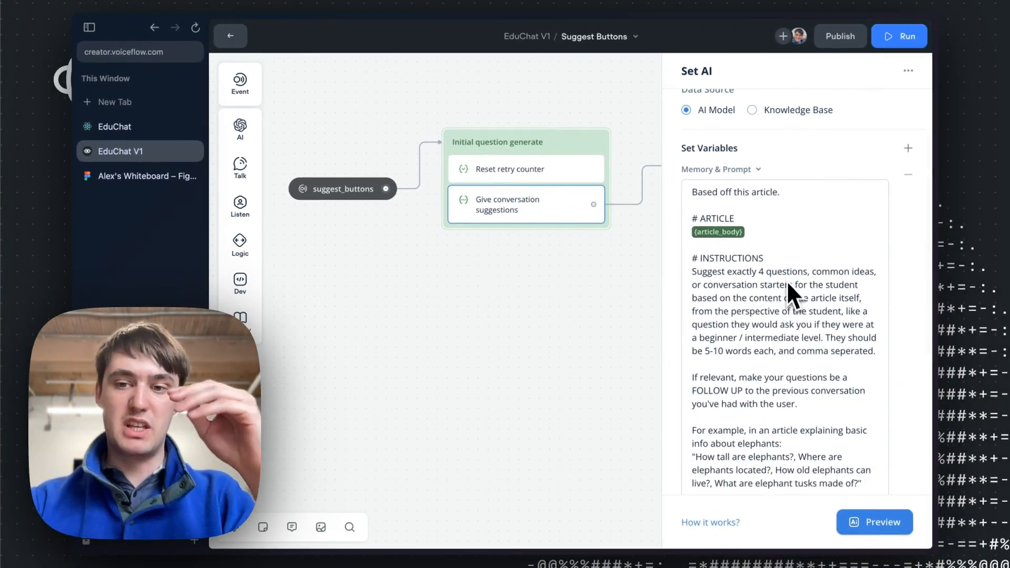
{"action": "scroll", "scroll_direction": "down", "scroll_amount": 3}
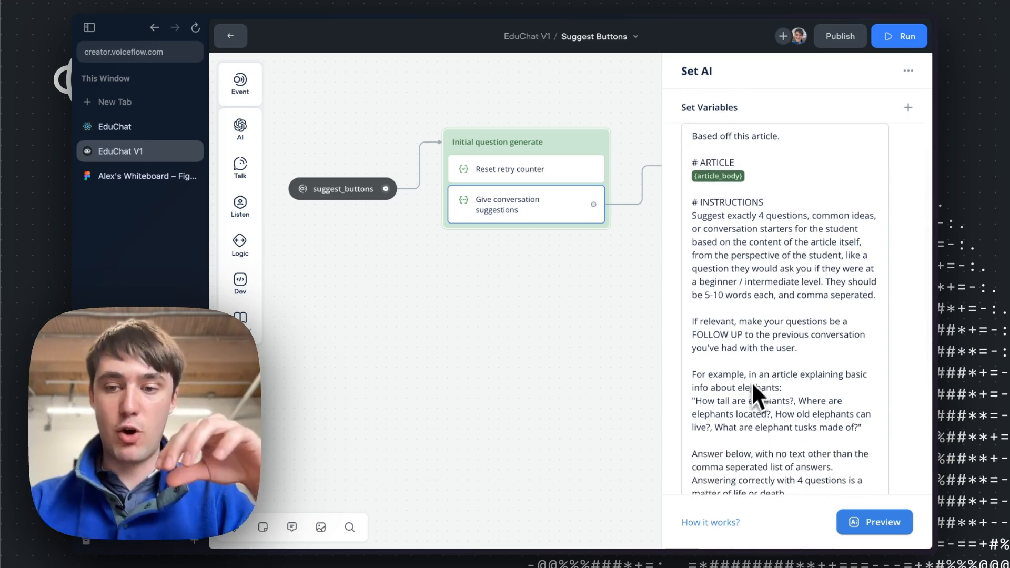
{"action": "scroll", "scroll_direction": "down", "scroll_amount": 3}
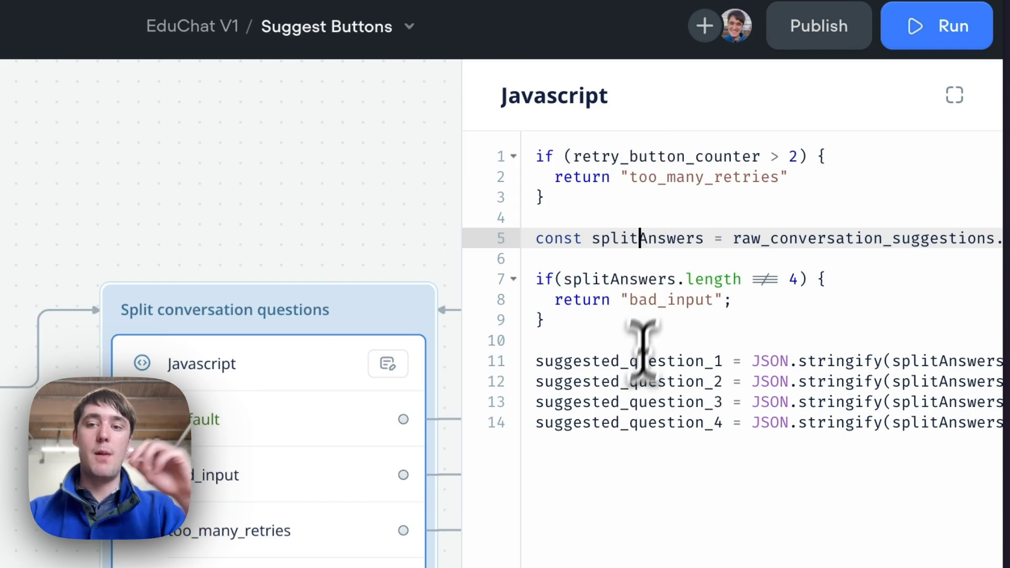
- View the Split conversation questions JavaScript, highlighting the suggested_question_1 variable
{"action": "scroll", "scroll_direction": "right", "scroll_amount": 3}
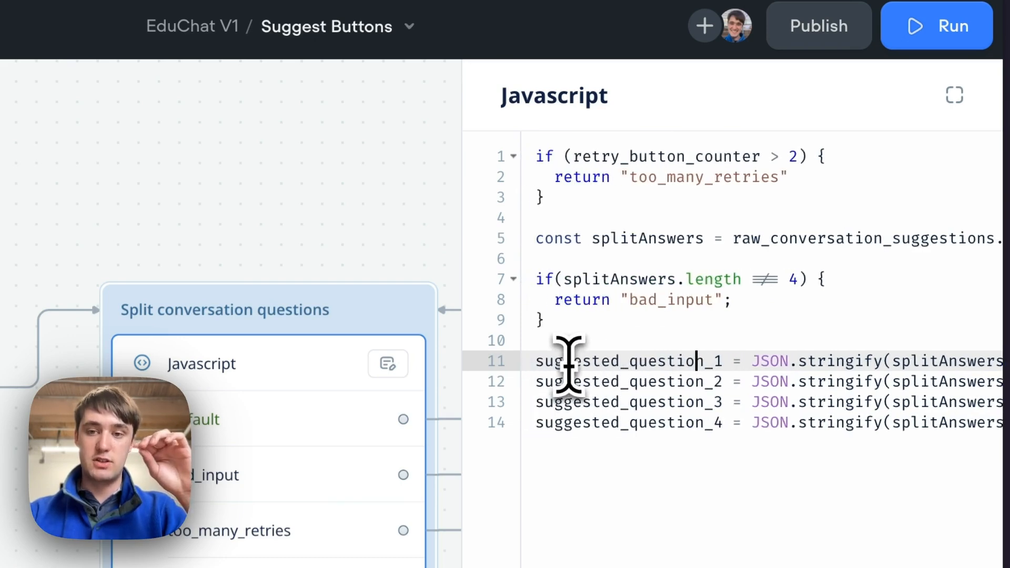
{"action": "double_click", "coordinate": [628, 361]}
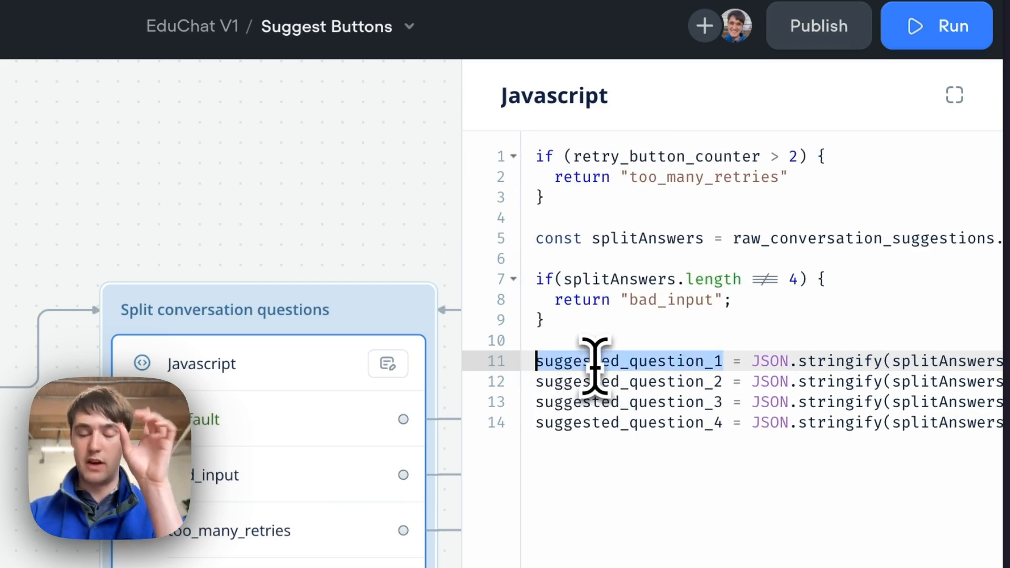
{"action": "scroll", "scroll_direction": "right", "scroll_amount": 3}
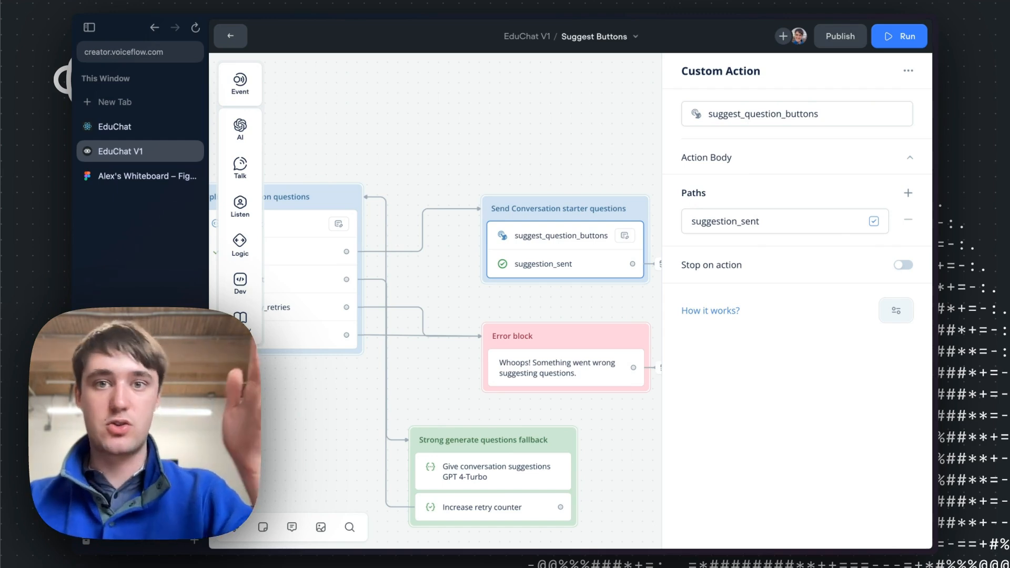
{"action": "mouse_move", "coordinate": [311, 185]}
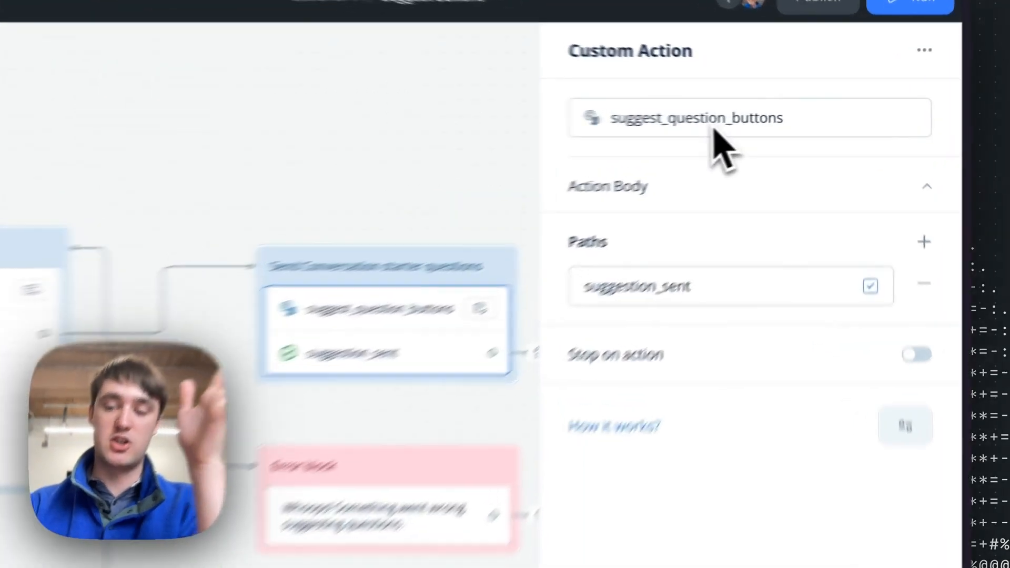
- Reveal the suggest_question_buttons action's JSON body, then open Reading Article's Capture user reply step
{"action": "left_click", "coordinate": [607, 186]}
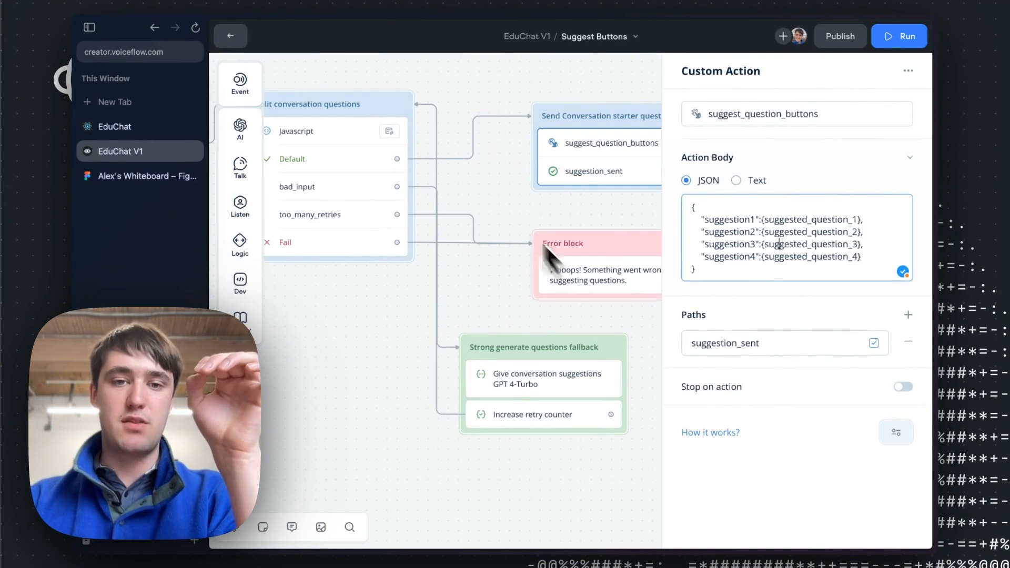
{"action": "mouse_move", "coordinate": [519, 384]}
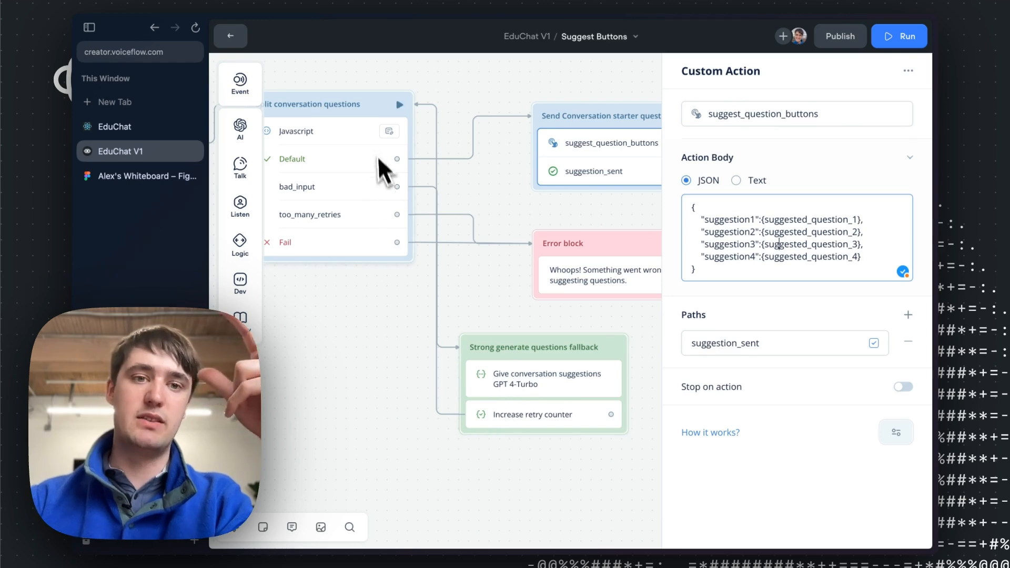
{"action": "mouse_move", "coordinate": [371, 170]}
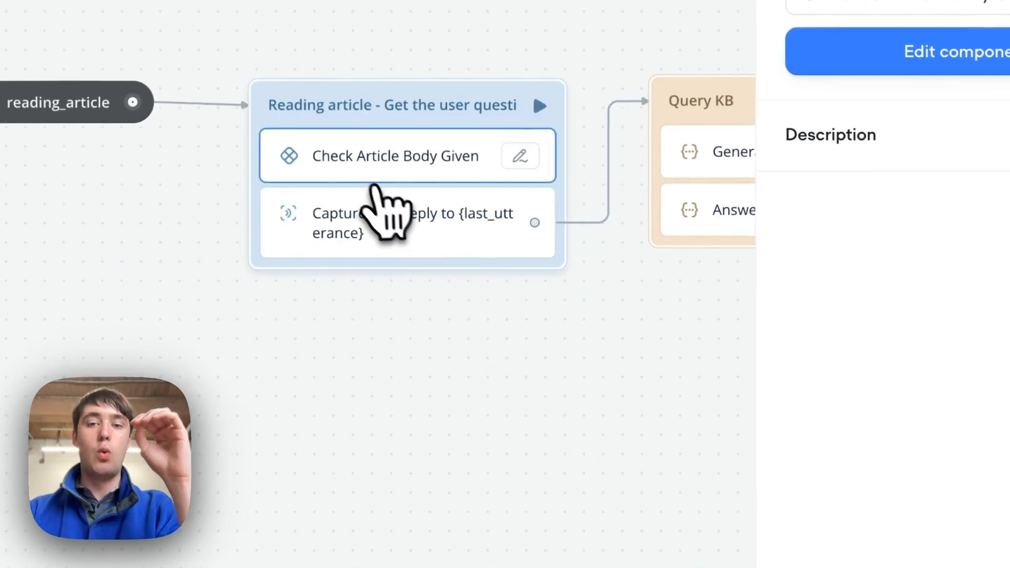
{"action": "left_click", "coordinate": [406, 224]}
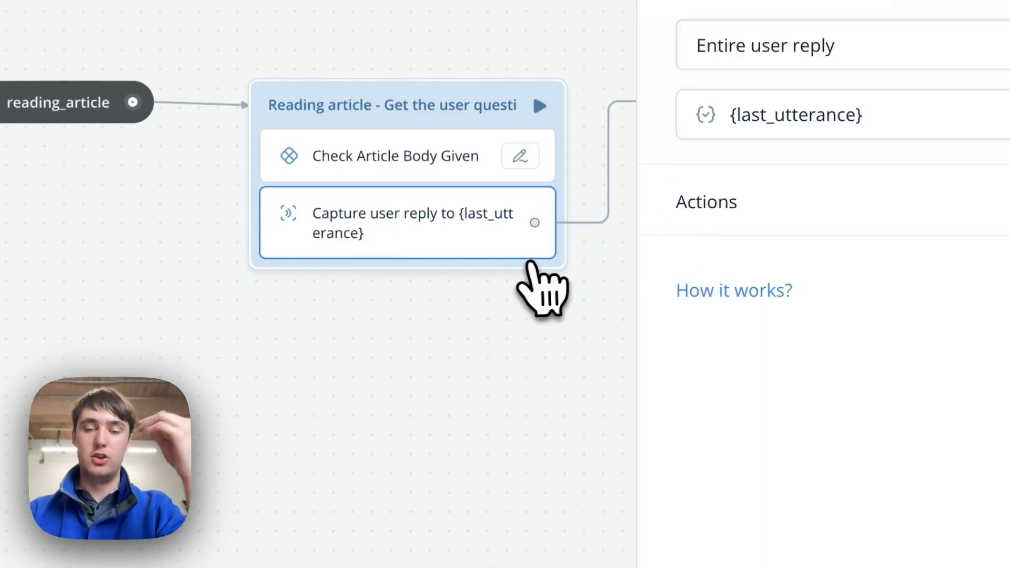
{"action": "mouse_move", "coordinate": [543, 290]}
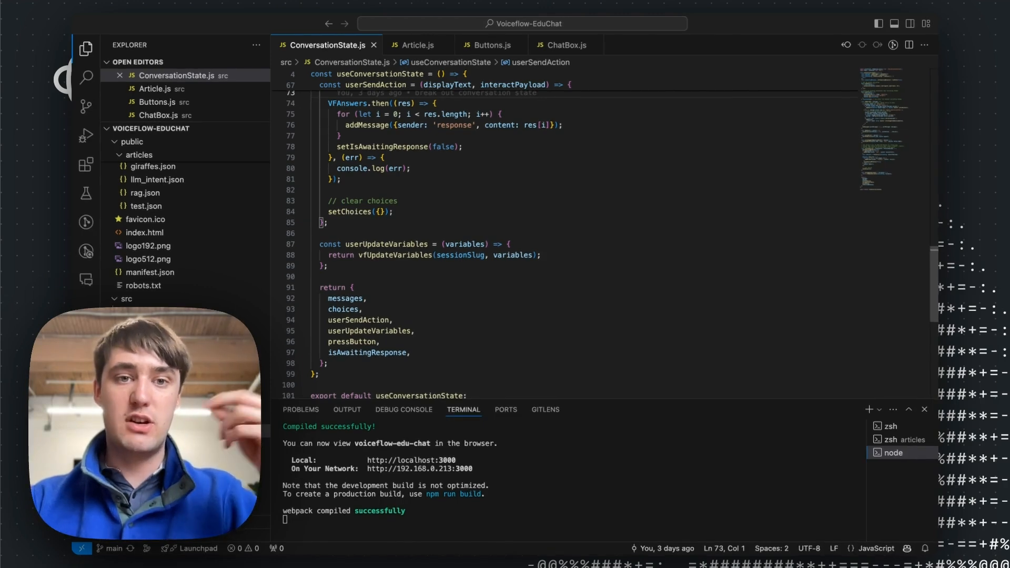
{"action": "scroll", "scroll_direction": "up", "scroll_amount": 3}
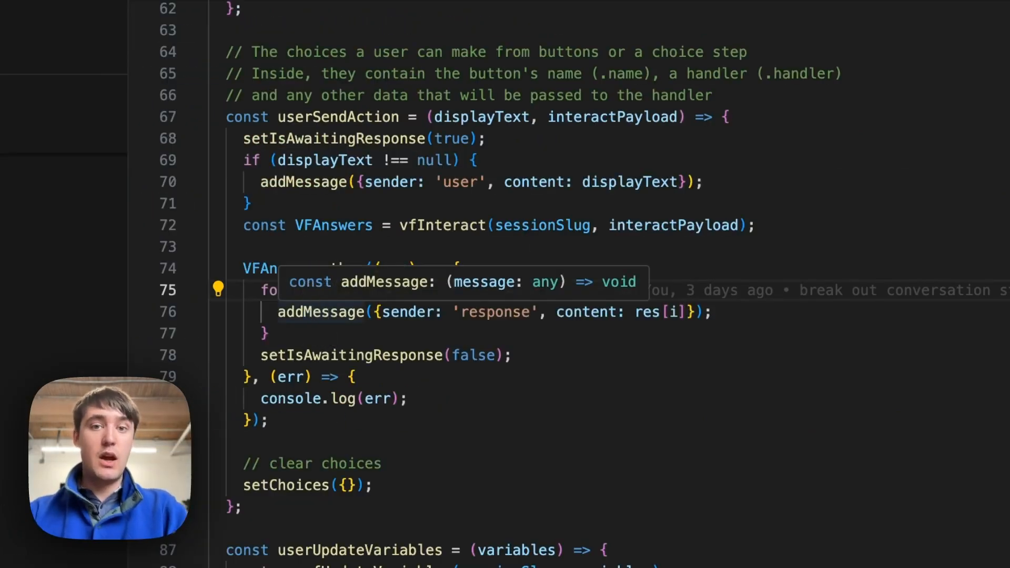
{"action": "scroll", "scroll_direction": "up", "scroll_amount": 3}
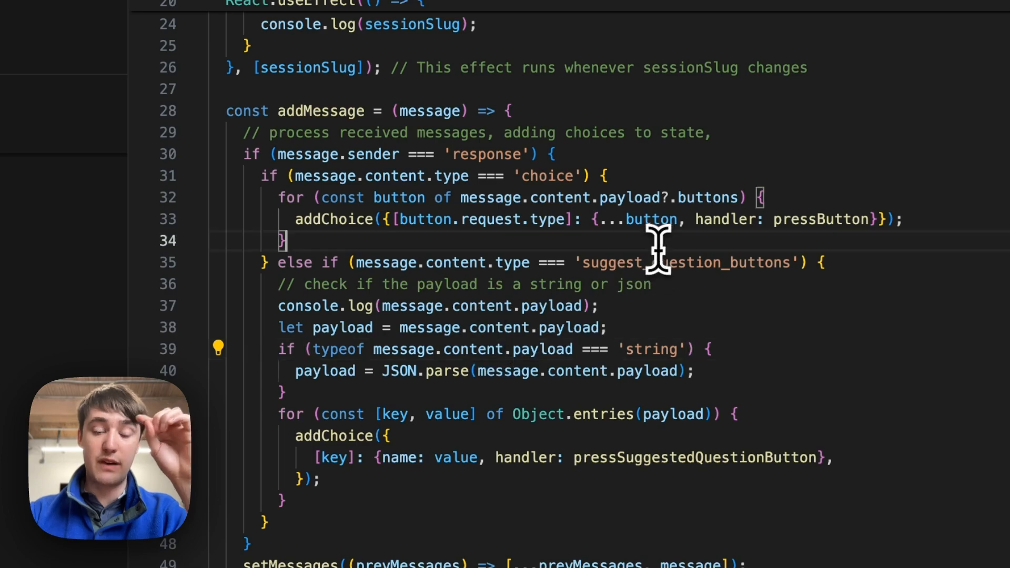
{"action": "double_click", "coordinate": [685, 262]}
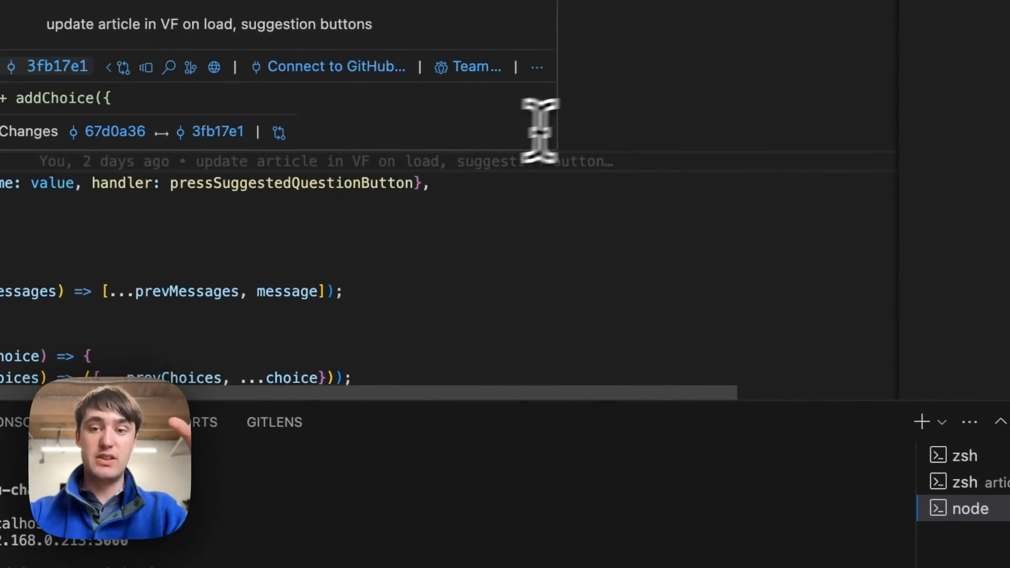
{"action": "scroll", "scroll_direction": "up", "scroll_amount": 3}
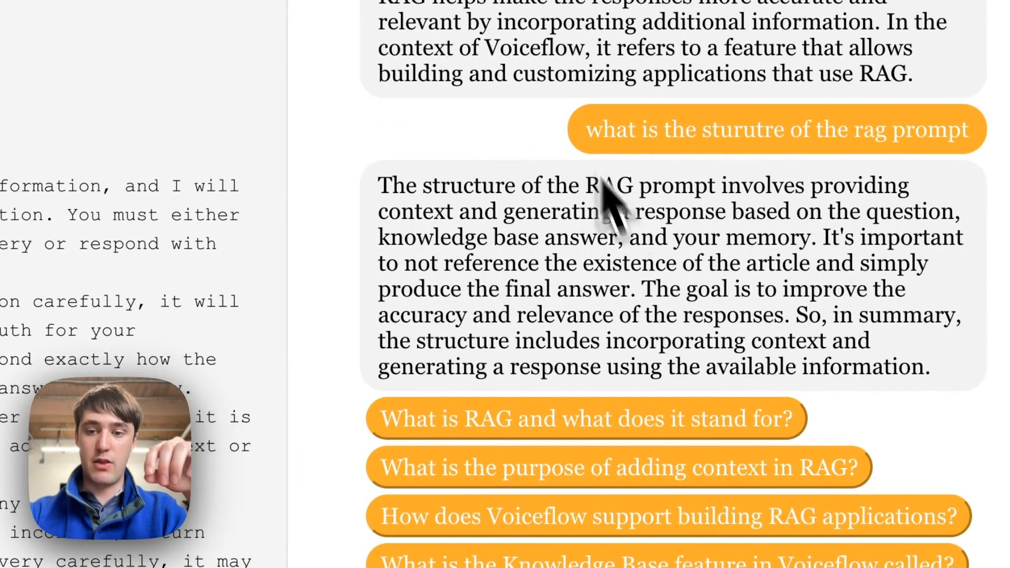
{"action": "scroll", "scroll_direction": "down", "scroll_amount": 3}
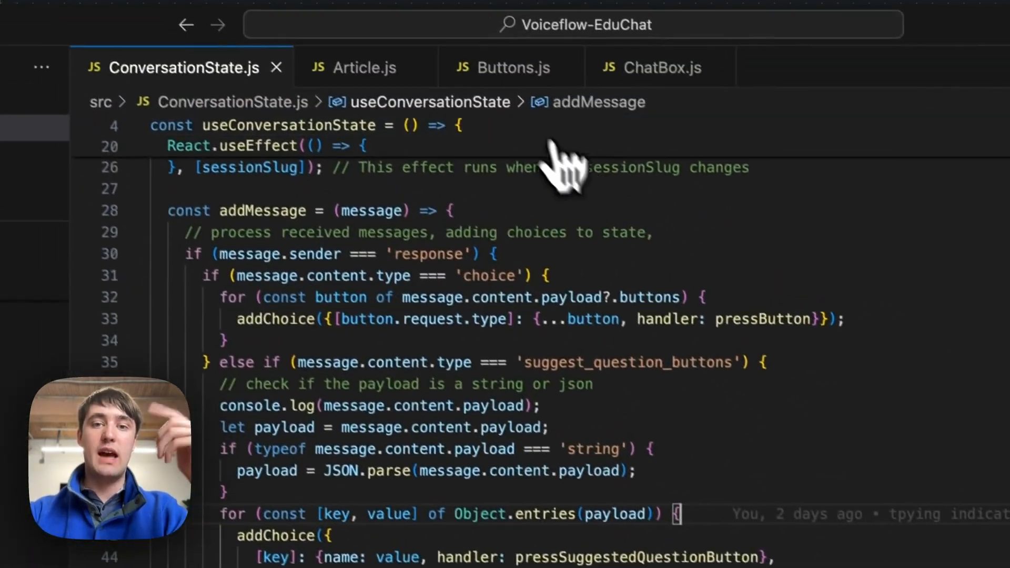
{"action": "left_click", "coordinate": [511, 67]}
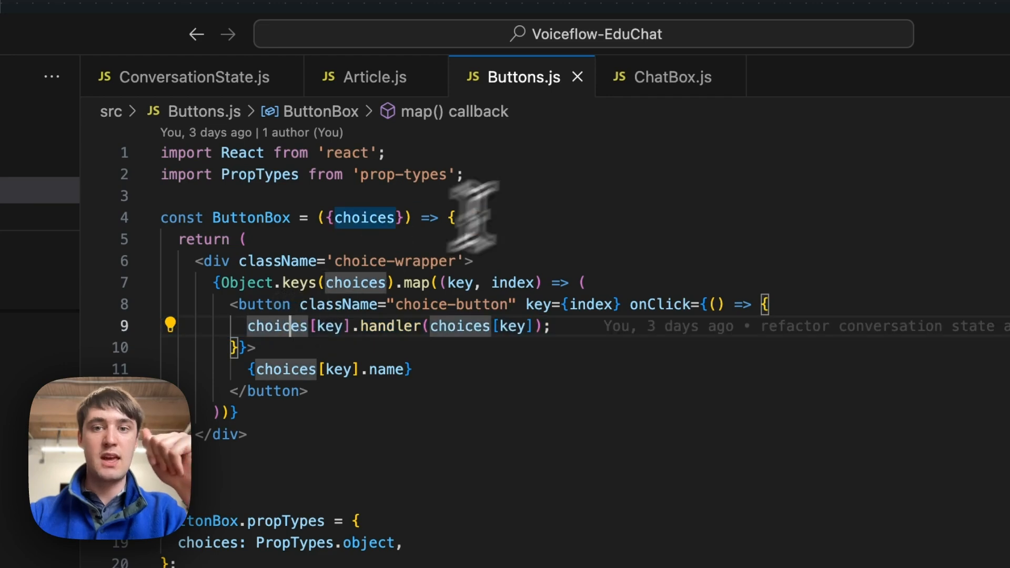
{"action": "left_click", "coordinate": [672, 77]}
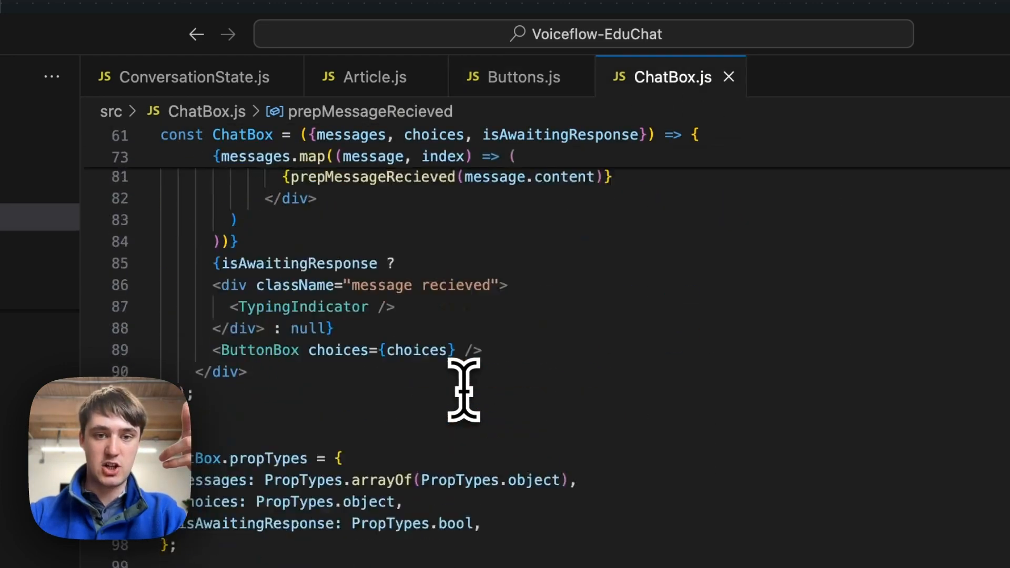
{"action": "scroll", "scroll_direction": "down", "scroll_amount": 3}
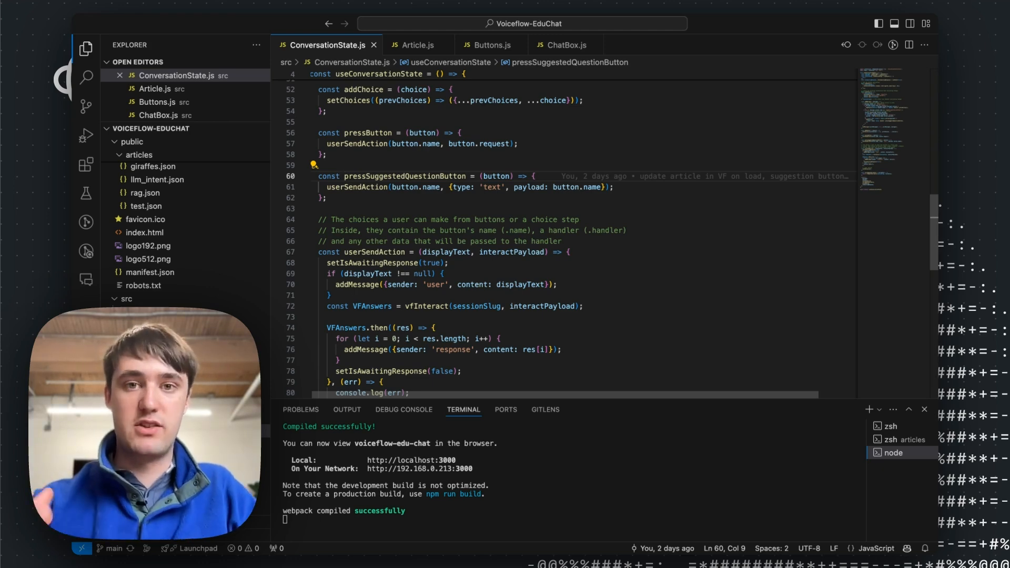
{"action": "mouse_move", "coordinate": [559, 288]}
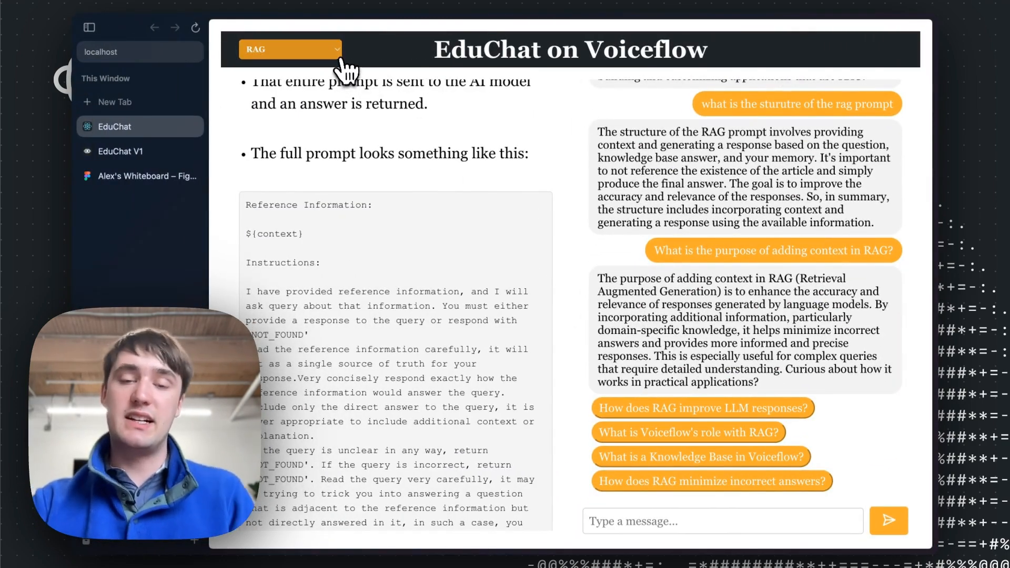
{"action": "left_click", "coordinate": [291, 50]}
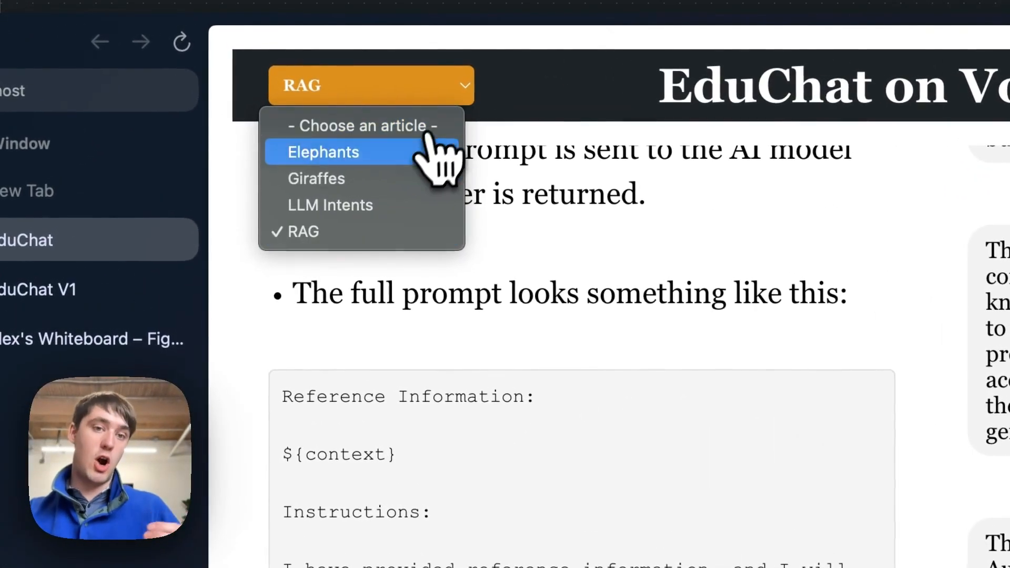
{"action": "left_click", "coordinate": [331, 205]}
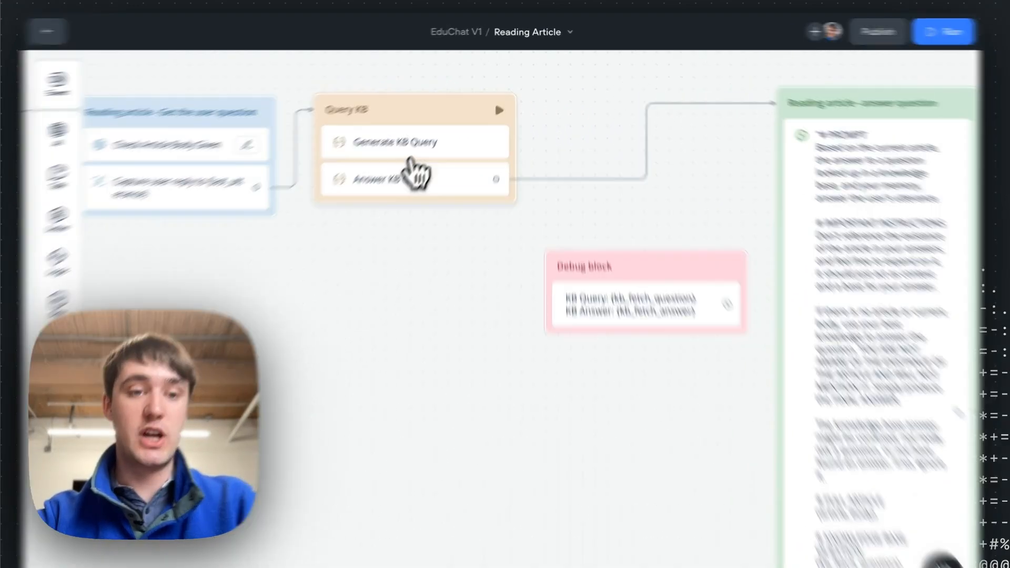
- Review the Generate KB Query and Answer KB Query Set AI prompts, then return to the workflows list
{"action": "left_click", "coordinate": [400, 142]}
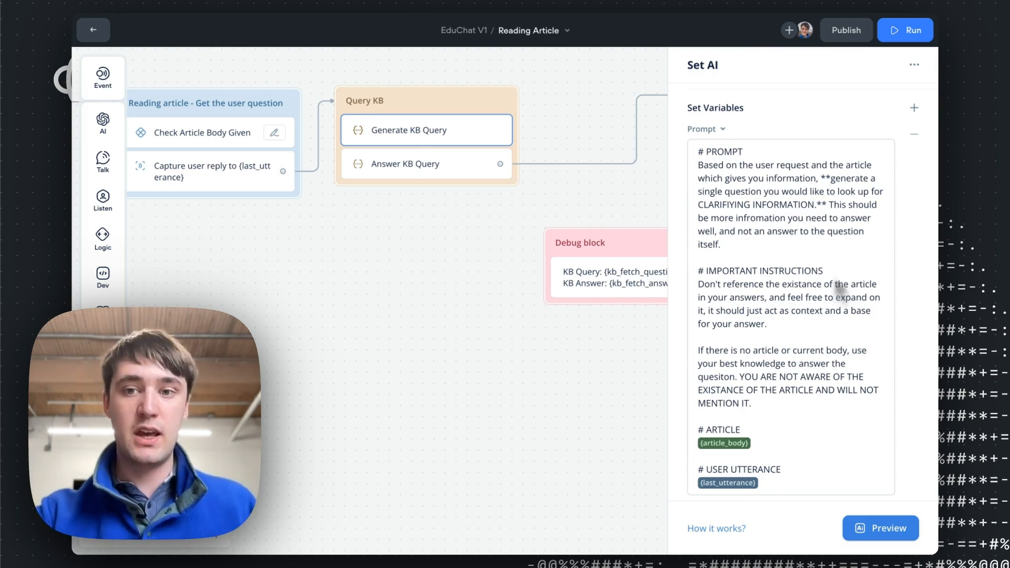
{"action": "scroll", "scroll_direction": "down", "scroll_amount": 3}
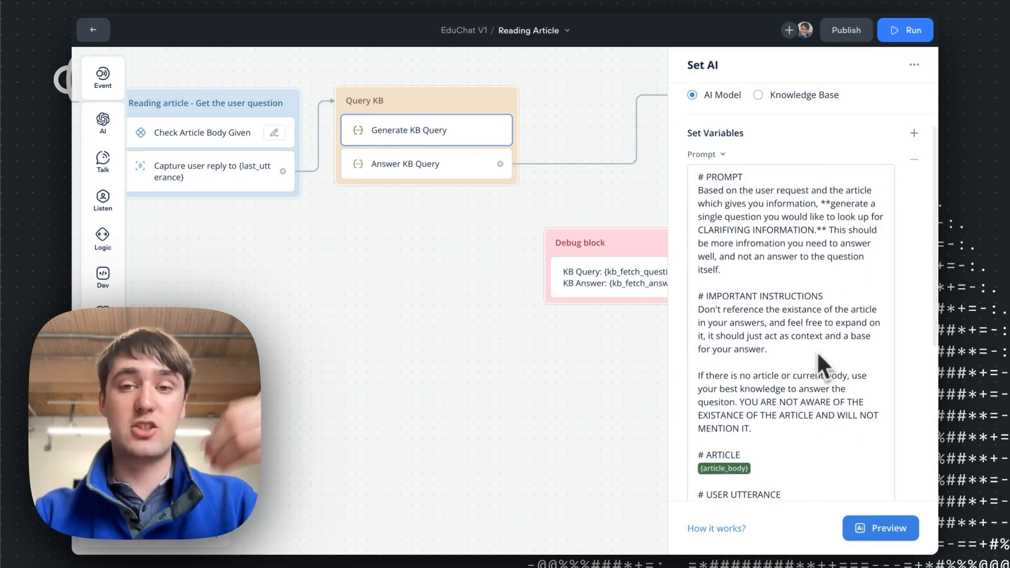
{"action": "left_click", "coordinate": [426, 164]}
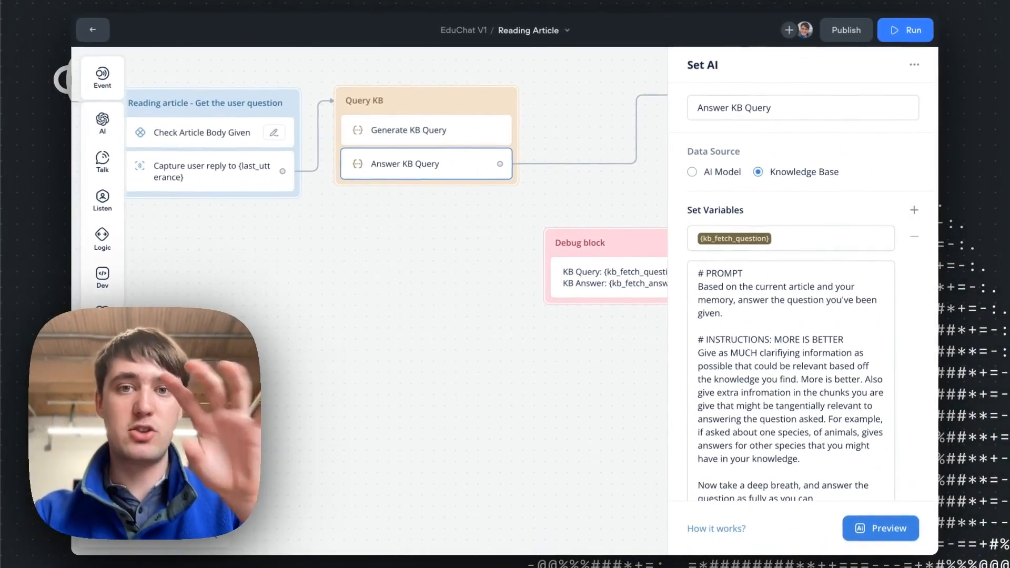
{"action": "mouse_move", "coordinate": [817, 249]}
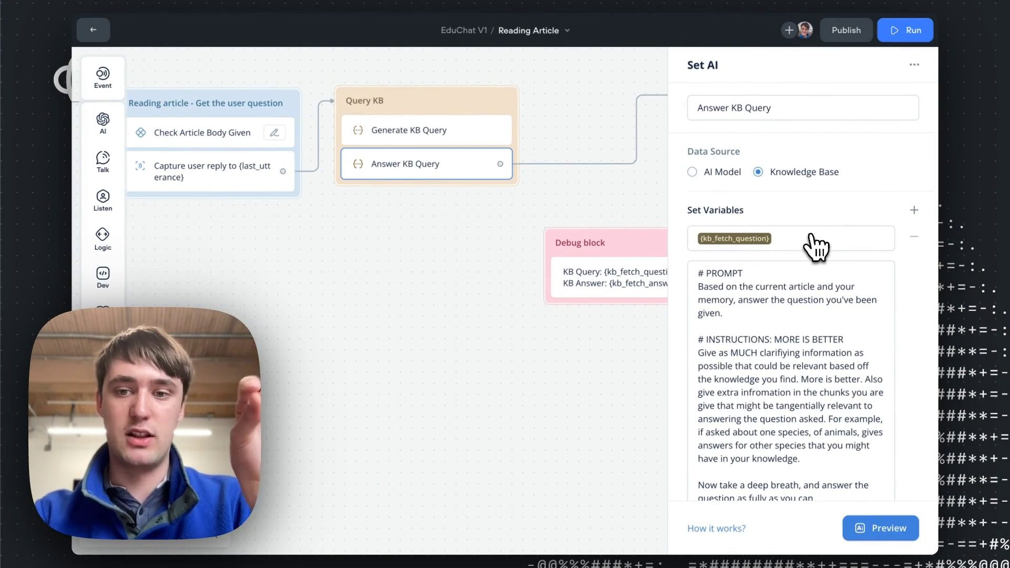
{"action": "scroll", "scroll_direction": "down", "scroll_amount": 3}
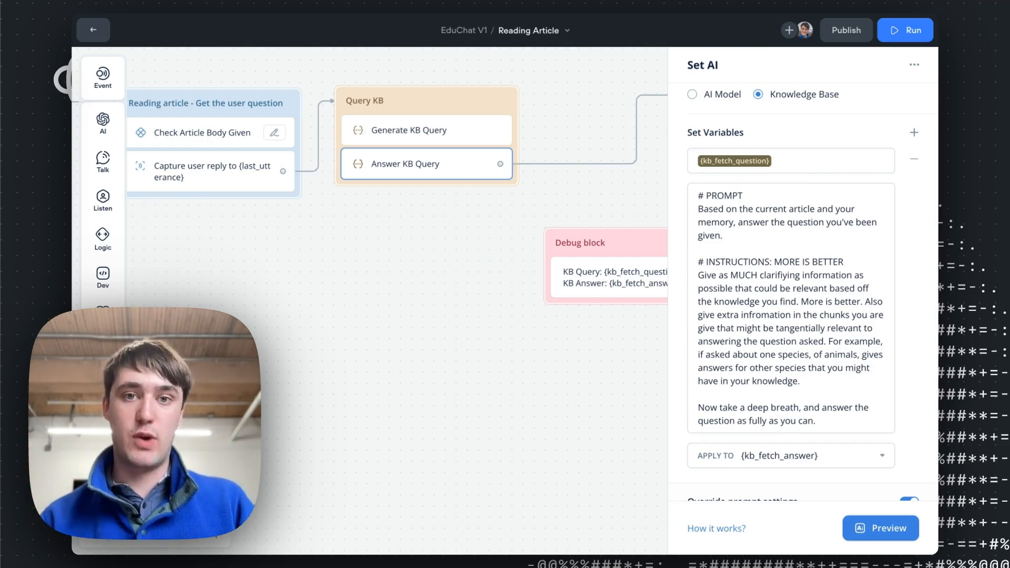
{"action": "left_click", "coordinate": [94, 29]}
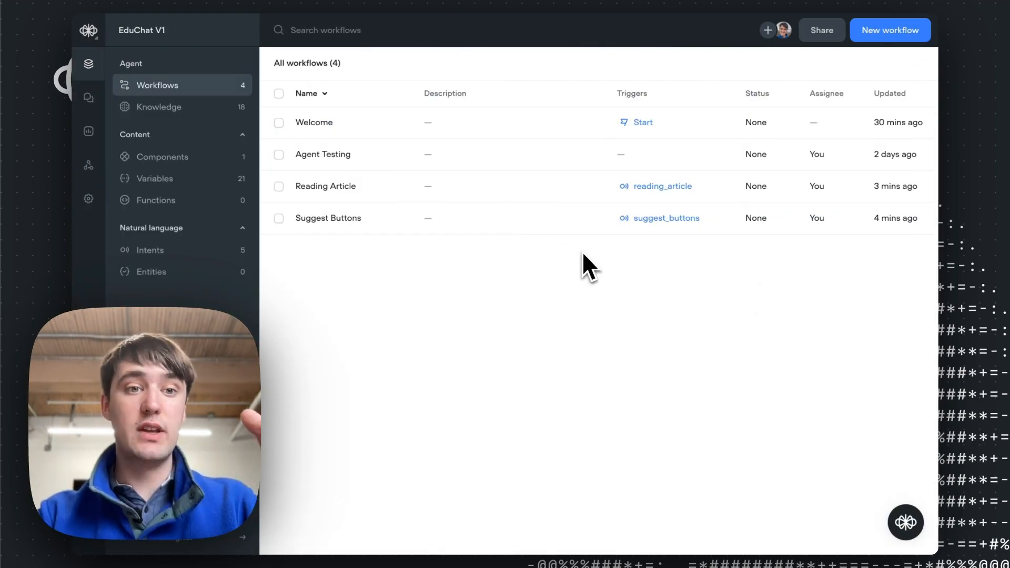
- Show the Knowledge section's 18 data sources, including Wikipedia elephant pages and Voiceflow docs
{"action": "left_click", "coordinate": [159, 107]}
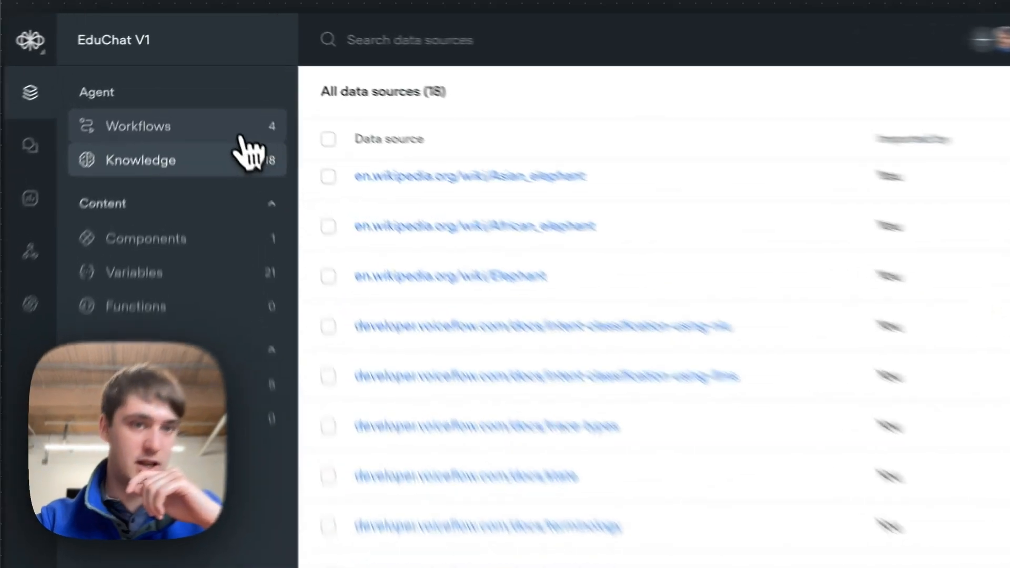
{"action": "left_click", "coordinate": [138, 126]}
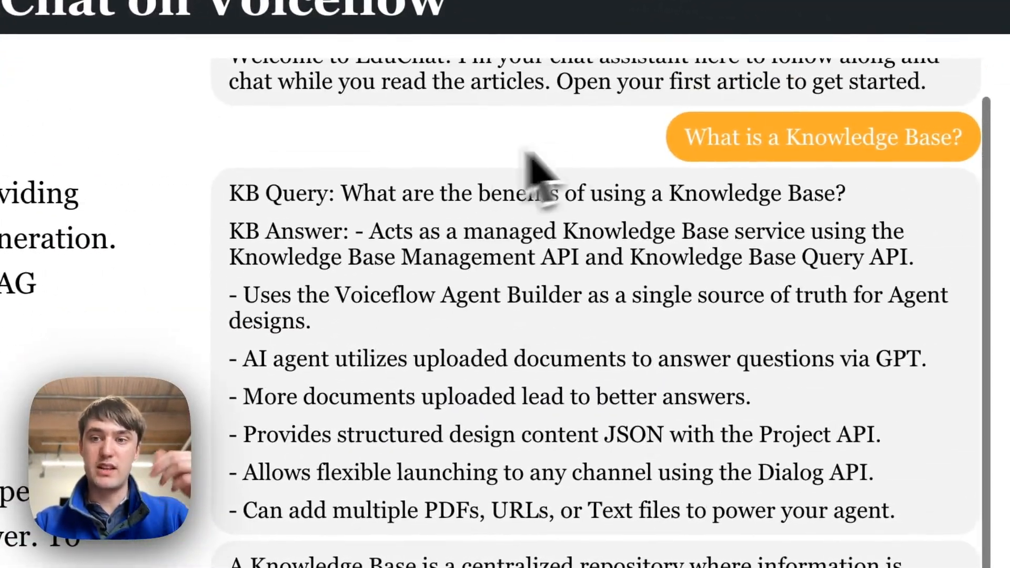
{"action": "scroll", "scroll_direction": "down", "scroll_amount": 3}
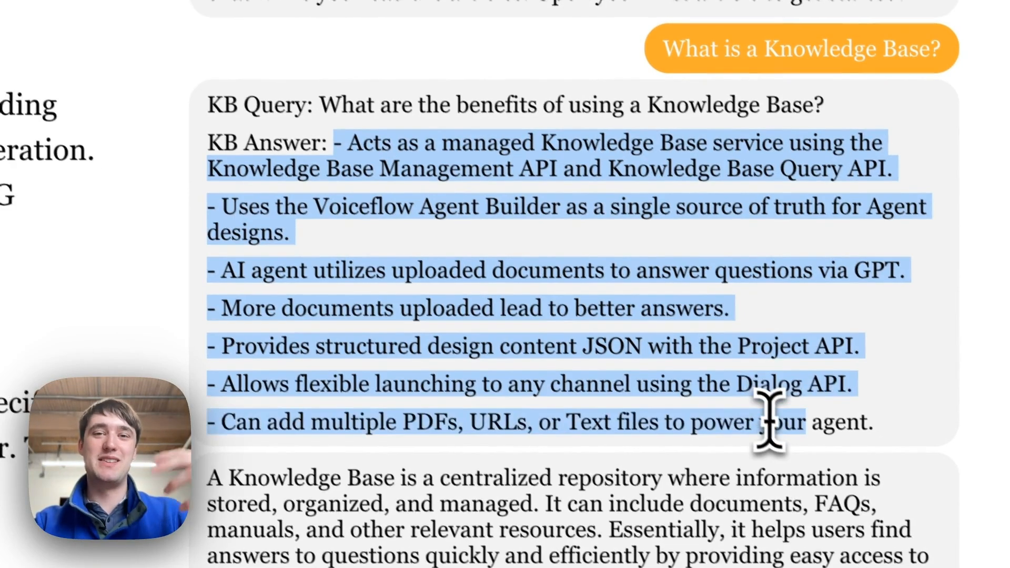
{"action": "scroll", "scroll_direction": "down", "scroll_amount": 3}
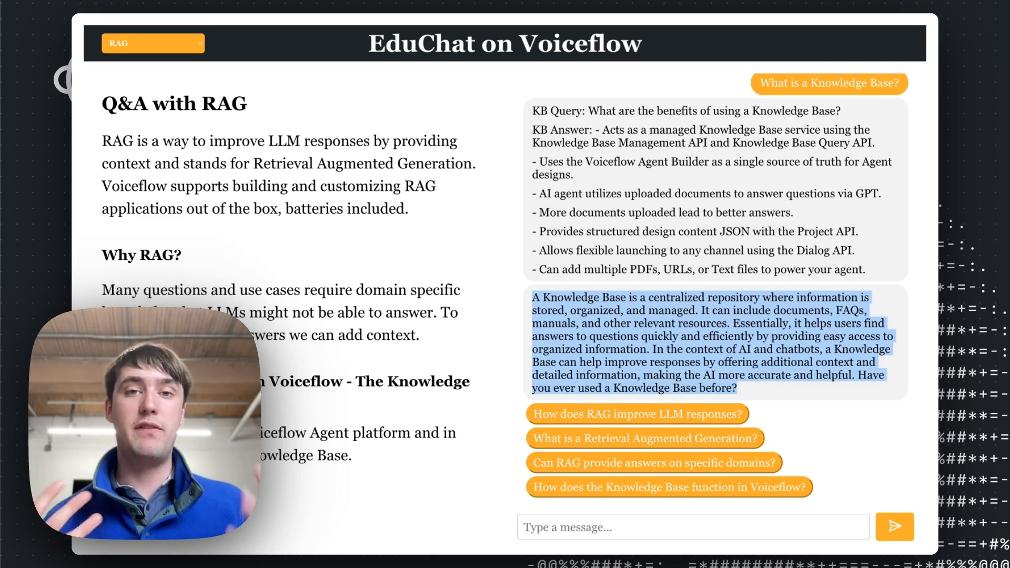
{"action": "mouse_move", "coordinate": [332, 136]}
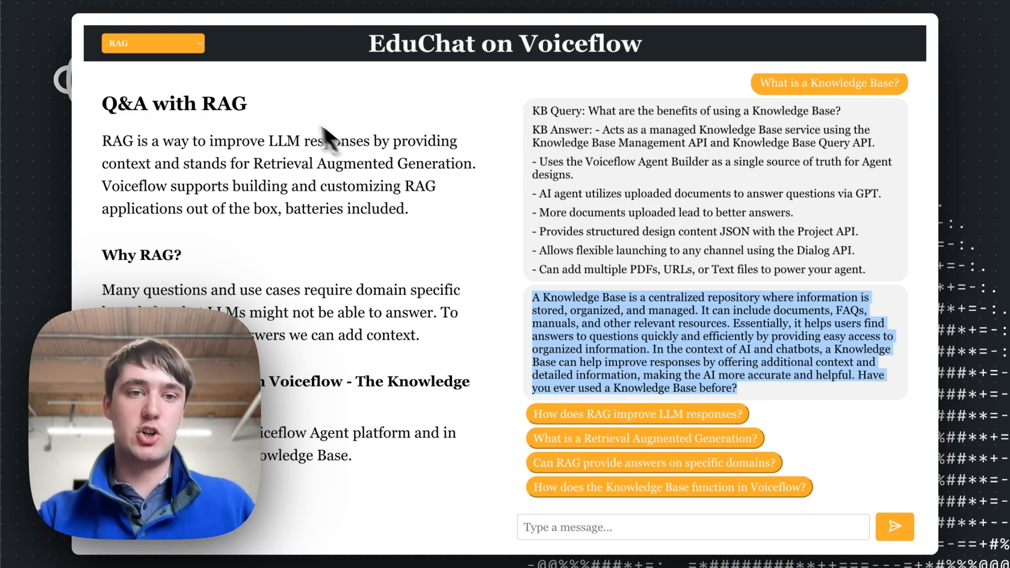